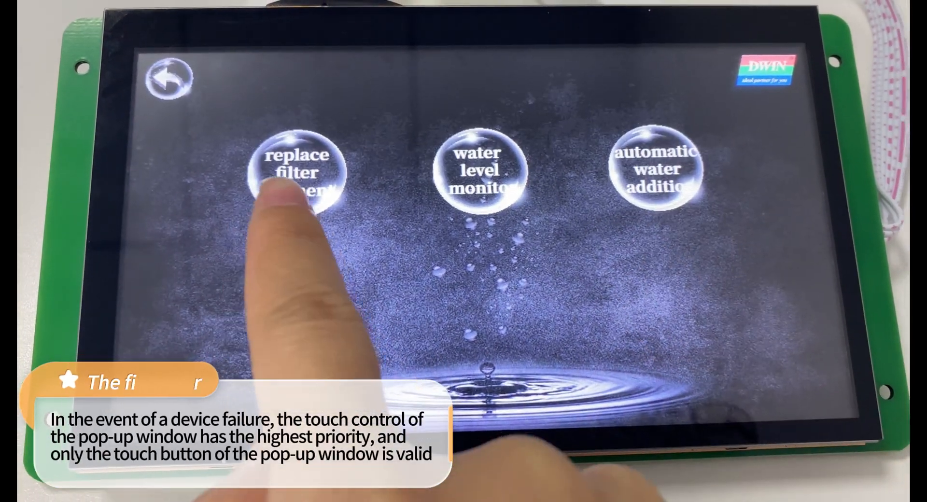
- Send the first-case and second-case overlay hex commands to the display over COM5
{"action": "left_click", "coordinate": [299, 177]}
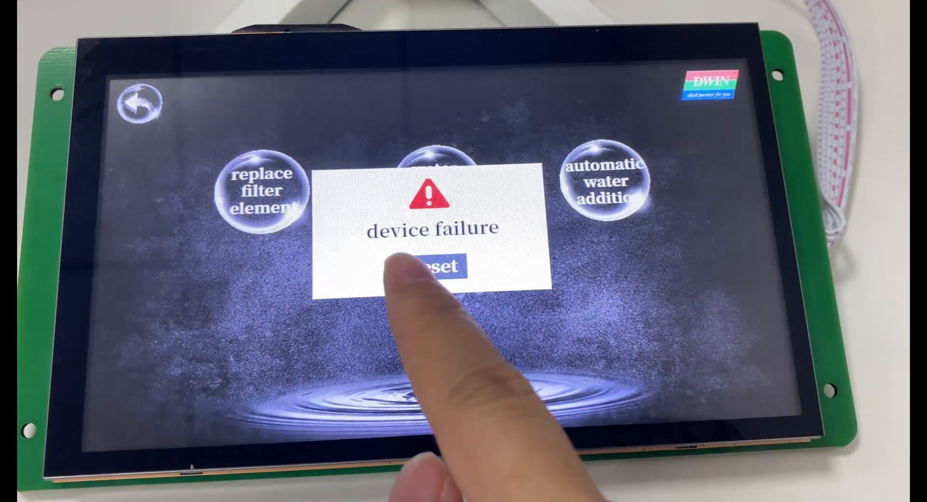
{"action": "left_click", "coordinate": [439, 265]}
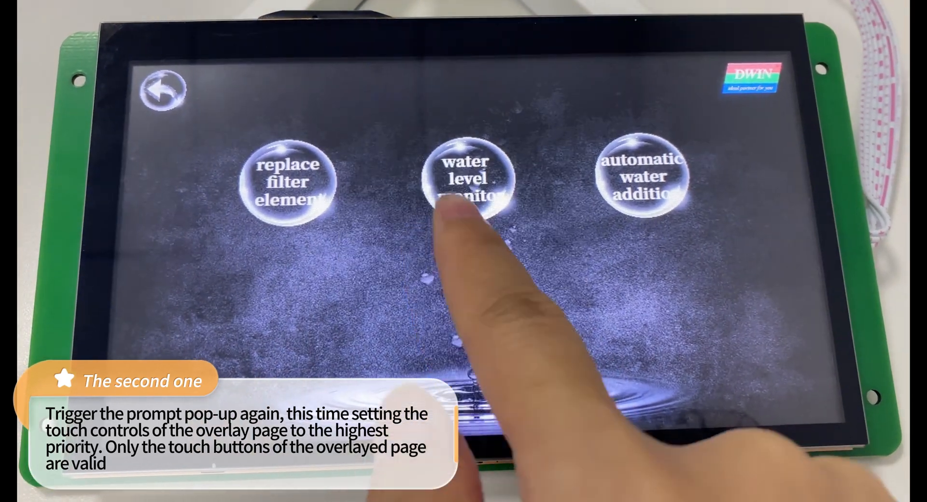
{"action": "left_click", "coordinate": [466, 177]}
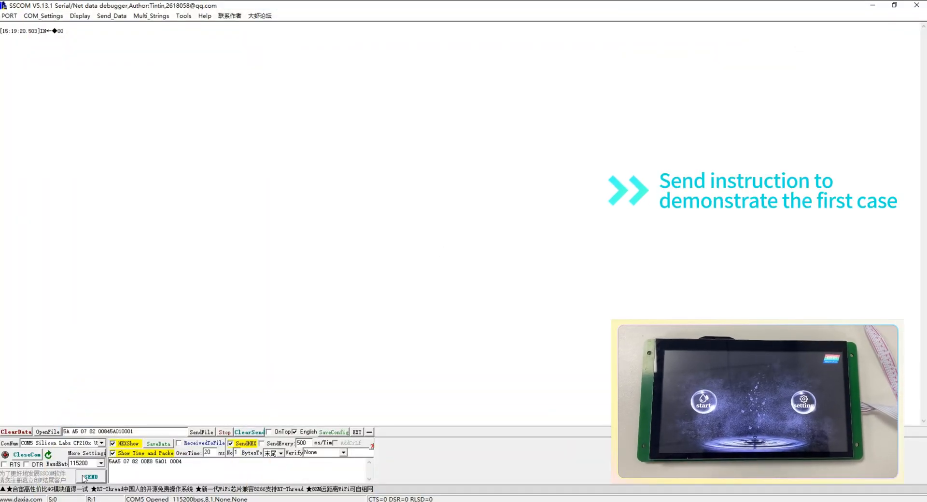
{"action": "left_click", "coordinate": [90, 476]}
{"action": "type", "text": "0"}
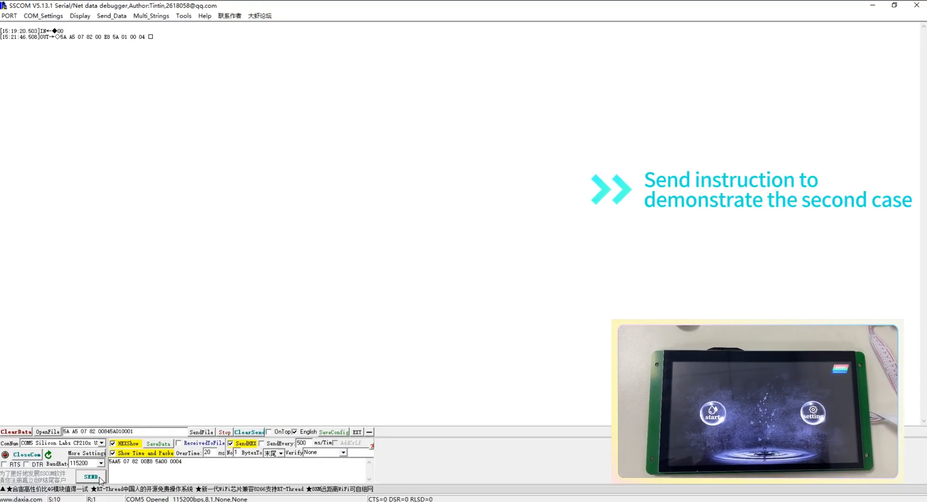
{"action": "left_click", "coordinate": [90, 476]}
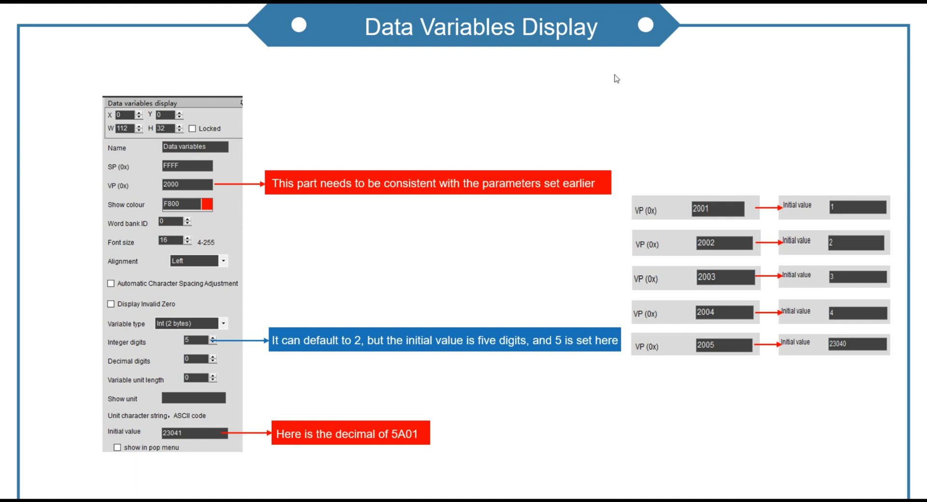
{"action": "mouse_move", "coordinate": [555, 193]}
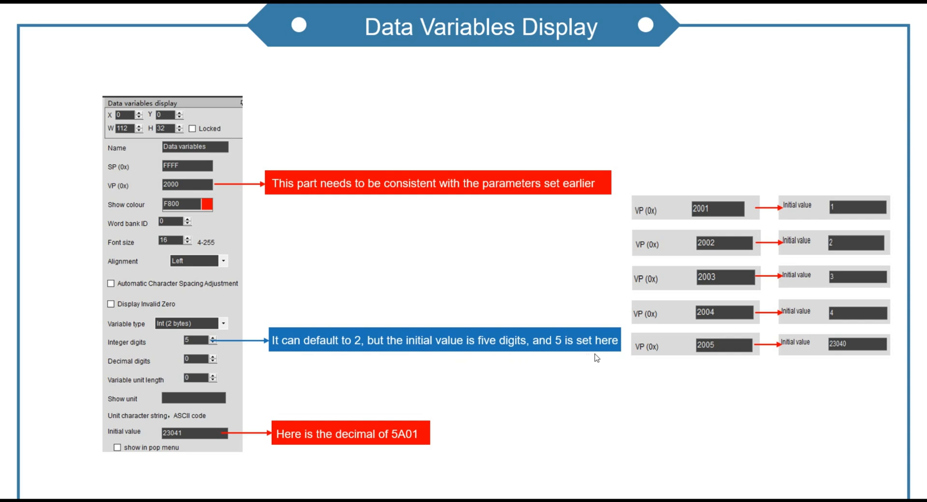
{"action": "mouse_move", "coordinate": [191, 439]}
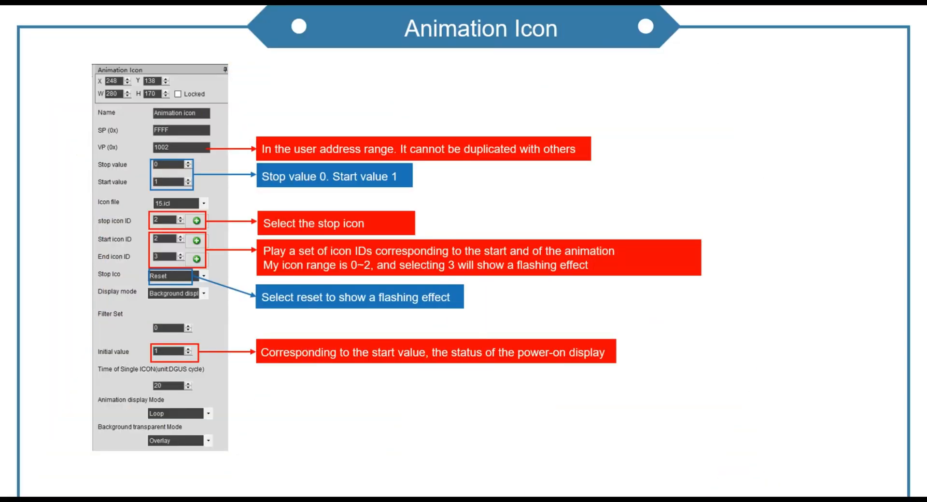
{"action": "mouse_move", "coordinate": [508, 89]}
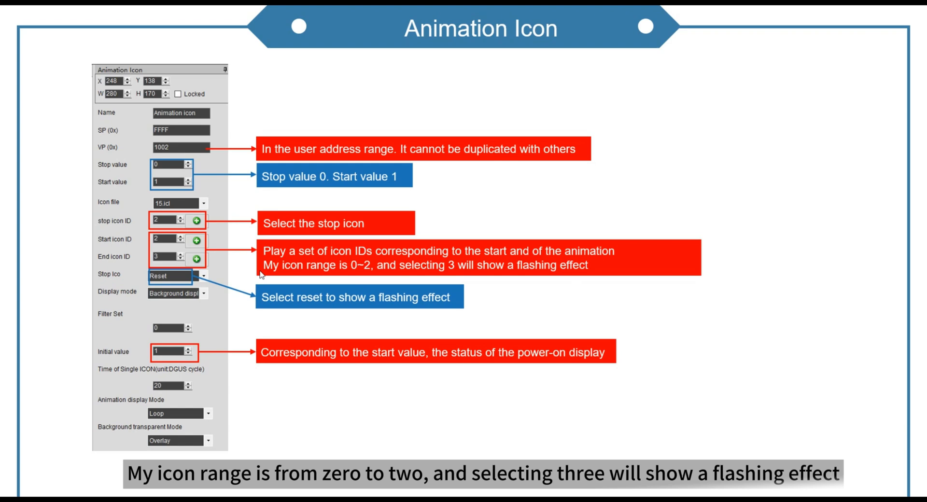
{"action": "mouse_move", "coordinate": [363, 278]}
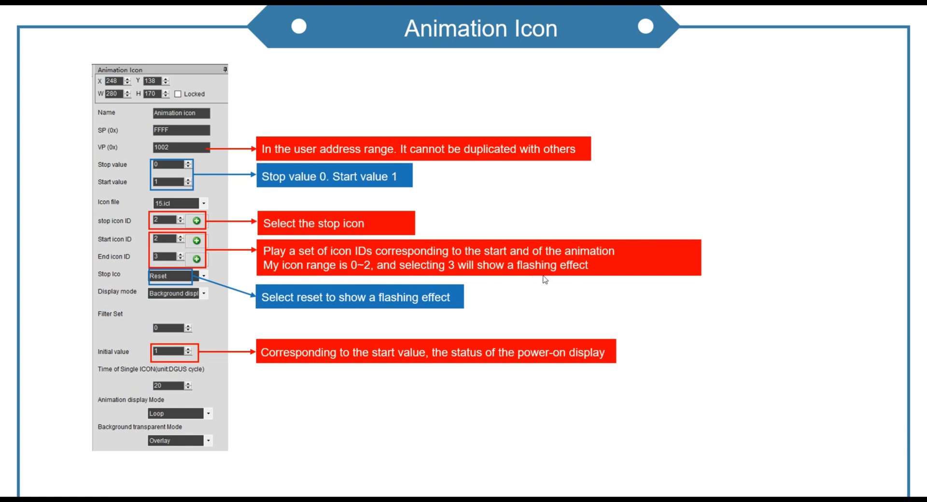
{"action": "mouse_move", "coordinate": [269, 312]}
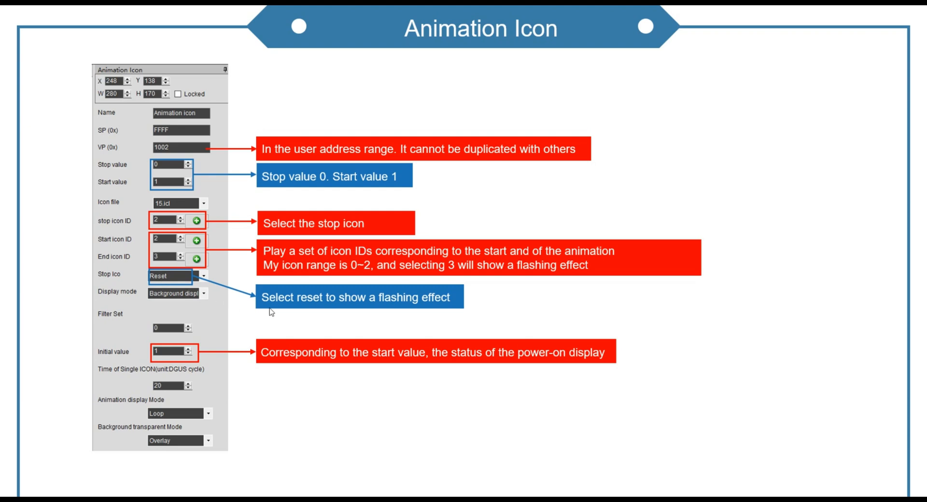
{"action": "mouse_move", "coordinate": [280, 369]}
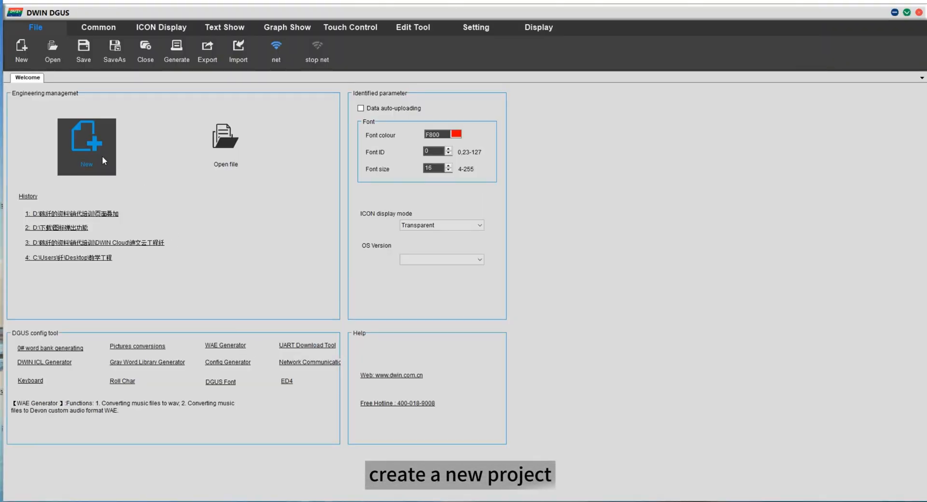
- Create an 800X480 DGUS project with the Page Overlay folder as its location
{"action": "left_click", "coordinate": [86, 144]}
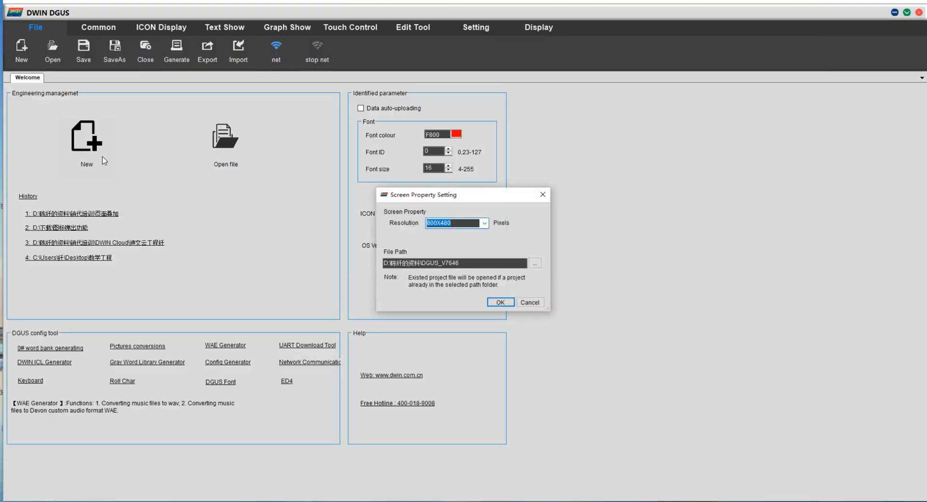
{"action": "left_click", "coordinate": [483, 223]}
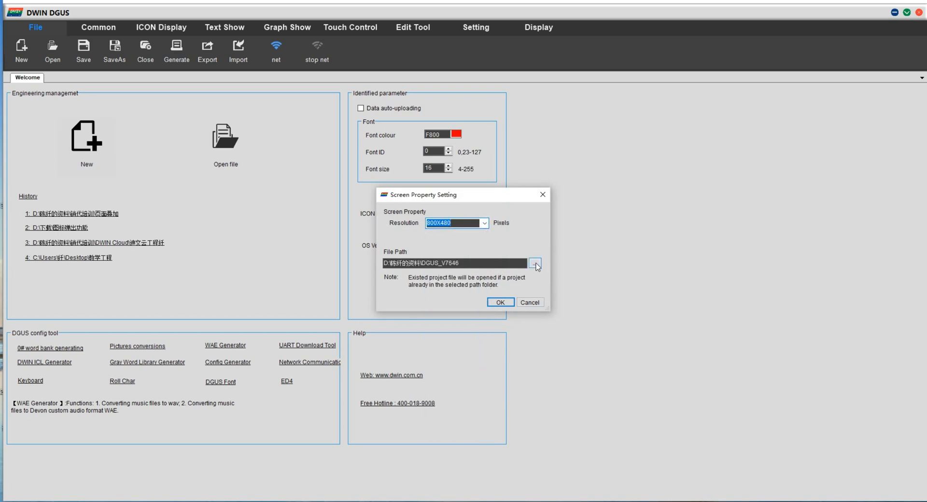
{"action": "left_click", "coordinate": [534, 263]}
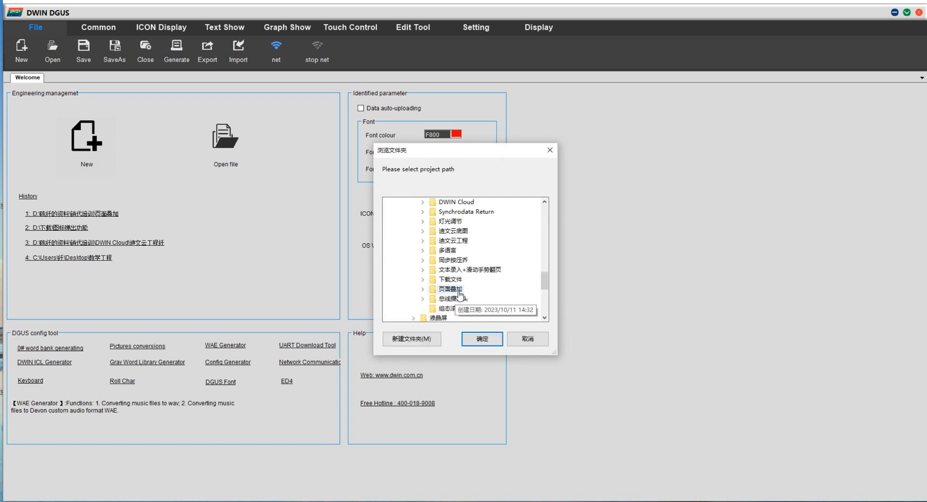
{"action": "left_click", "coordinate": [481, 339]}
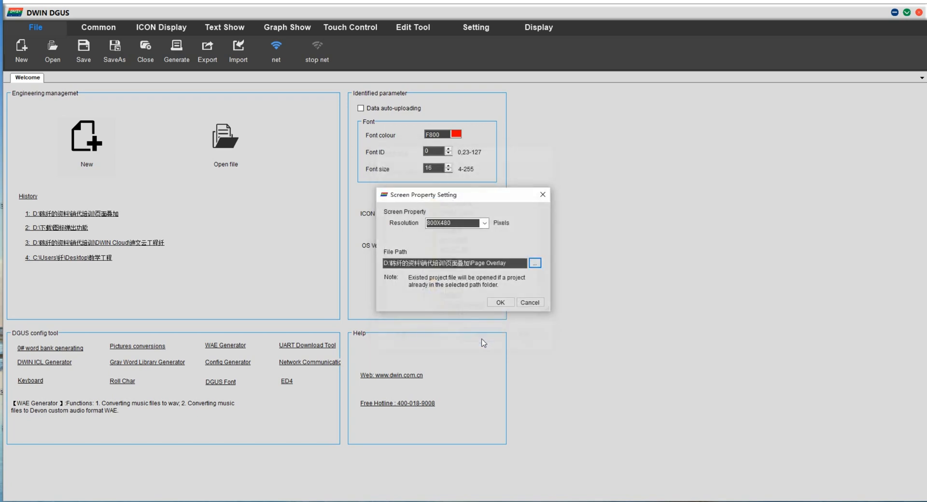
{"action": "left_click", "coordinate": [499, 302]}
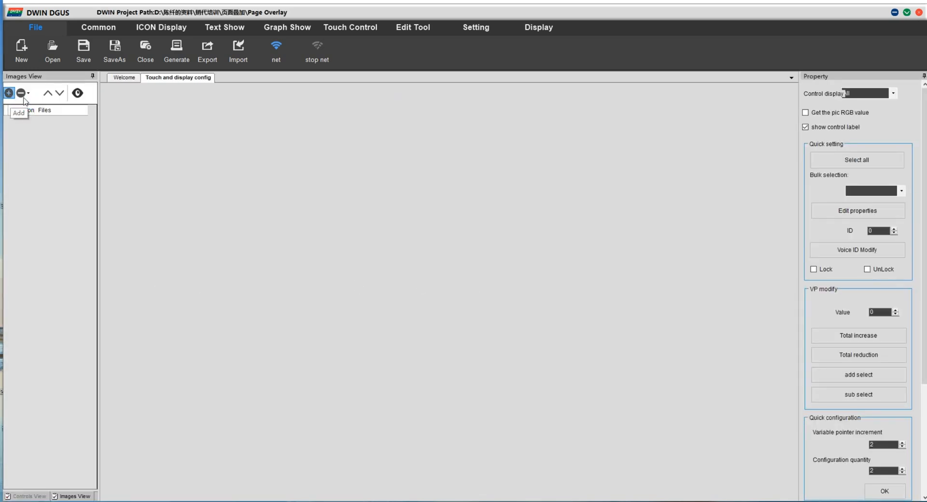
- Import 0.bmp through 5.bmp from the Page Overlay folder as background images
{"action": "left_click", "coordinate": [8, 92]}
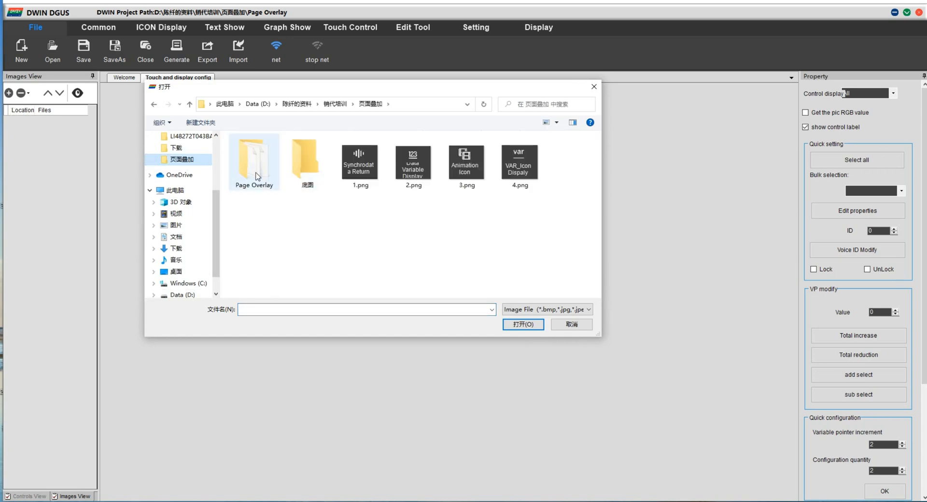
{"action": "double_click", "coordinate": [253, 160]}
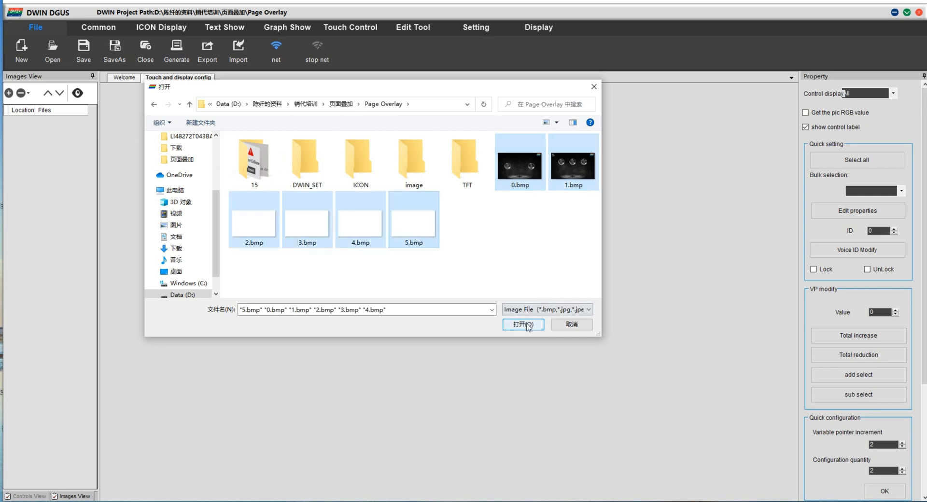
{"action": "left_click", "coordinate": [521, 324]}
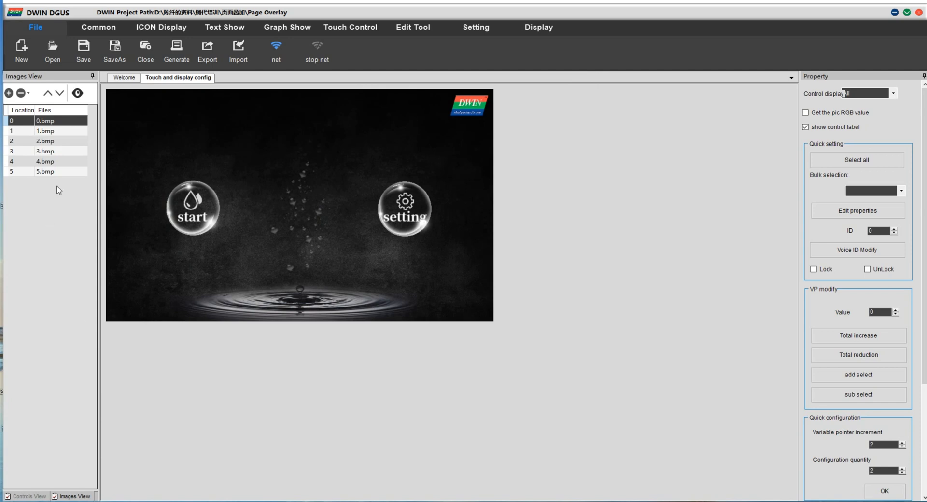
- Preview the white images 3.bmp, 4.bmp and 5.bmp, then return to the Welcome page
{"action": "left_click", "coordinate": [45, 150]}
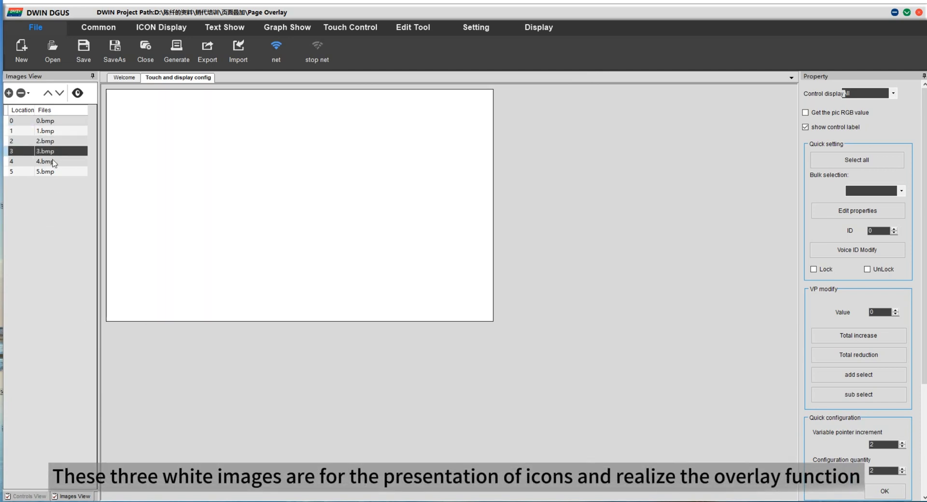
{"action": "left_click", "coordinate": [45, 160]}
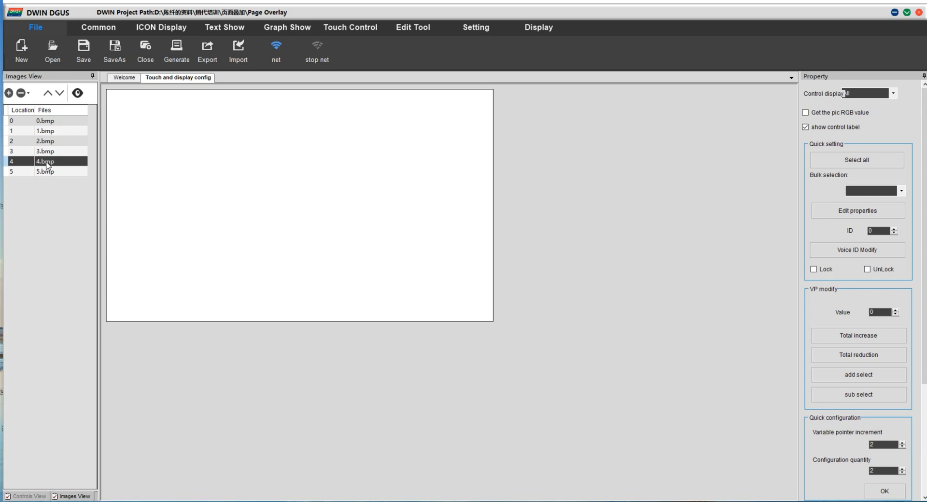
{"action": "left_click", "coordinate": [45, 172]}
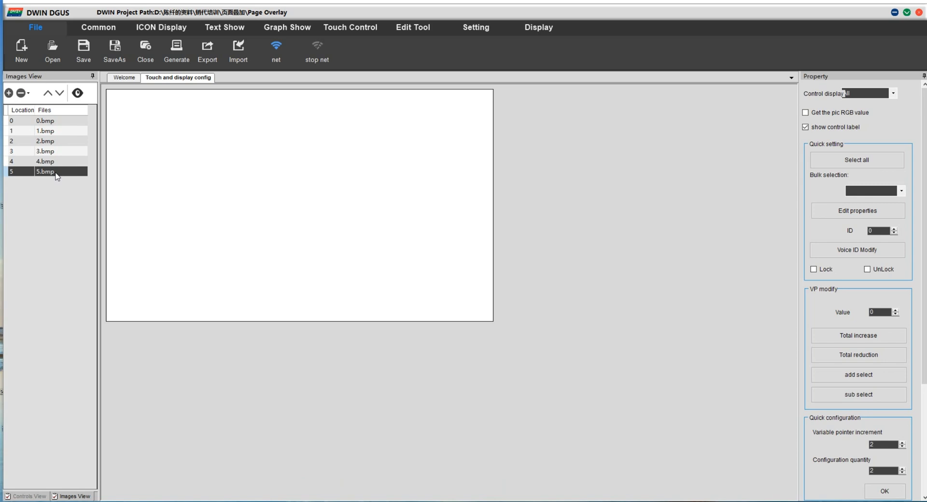
{"action": "left_click", "coordinate": [123, 77]}
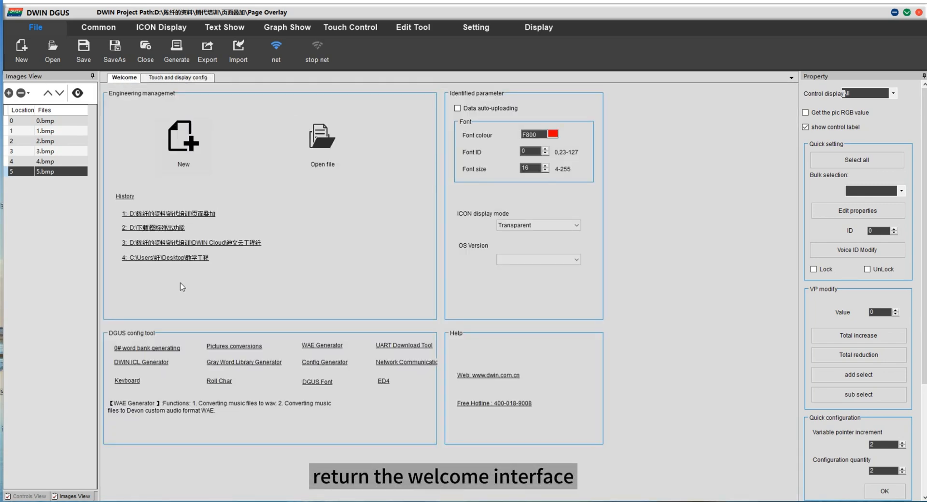
- Generate icon library 32 in DWIN_SET from the six bmp images
{"action": "left_click", "coordinate": [141, 362]}
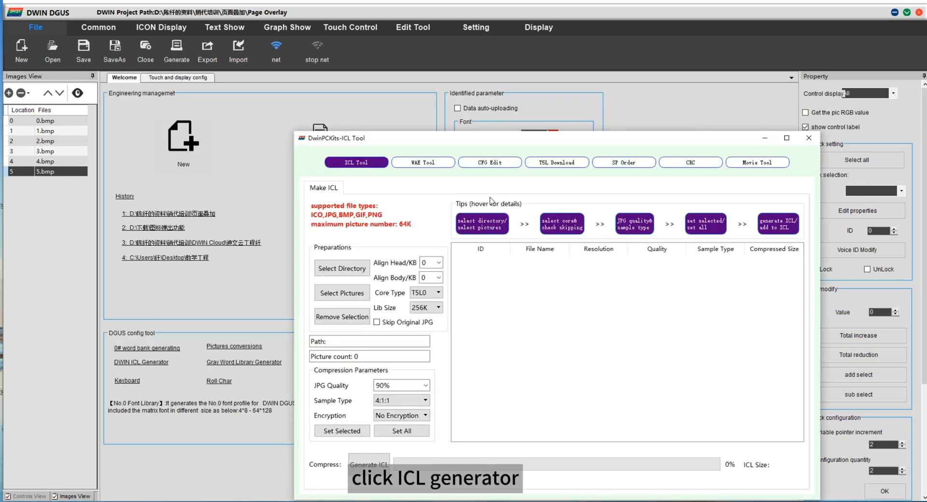
{"action": "left_click", "coordinate": [341, 268]}
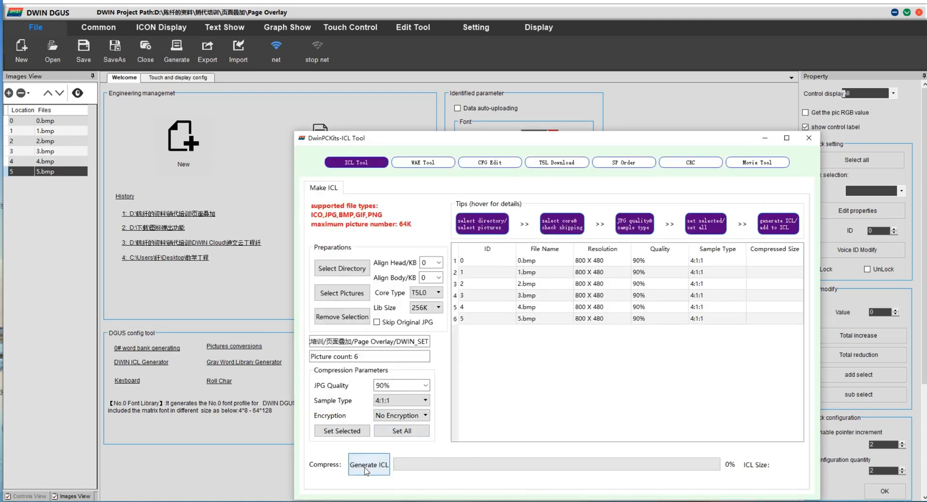
{"action": "left_click", "coordinate": [368, 464]}
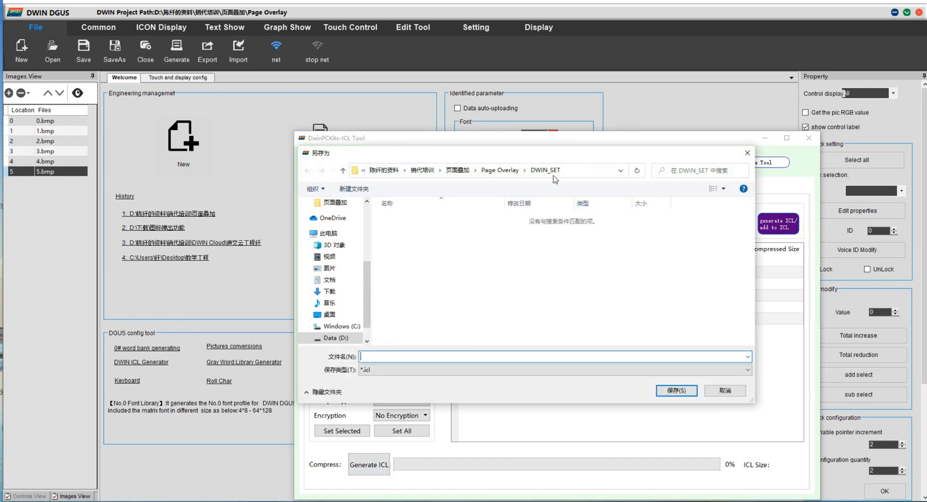
{"action": "type", "text": "32"}
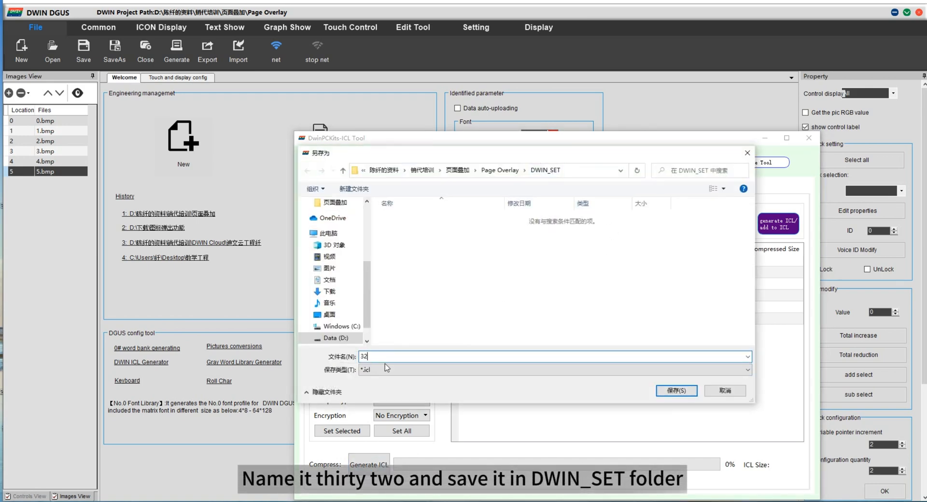
{"action": "left_click", "coordinate": [676, 390]}
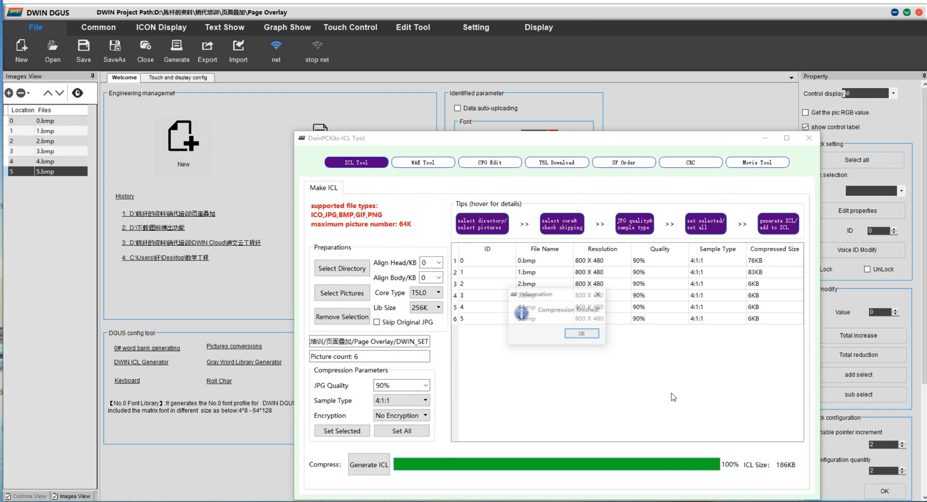
{"action": "left_click", "coordinate": [580, 333]}
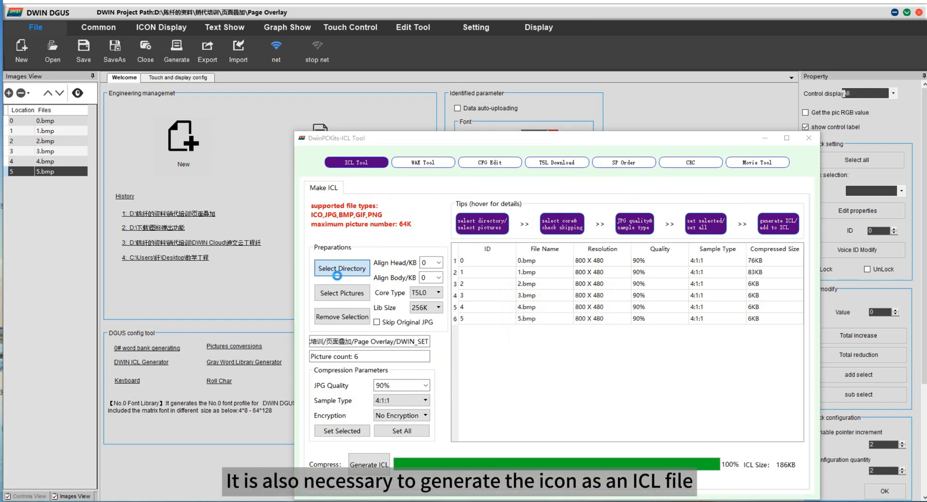
- Compile folder 15's three pictures into library 15 in DWIN_SET, then close the ICL Tool
{"action": "left_click", "coordinate": [341, 269]}
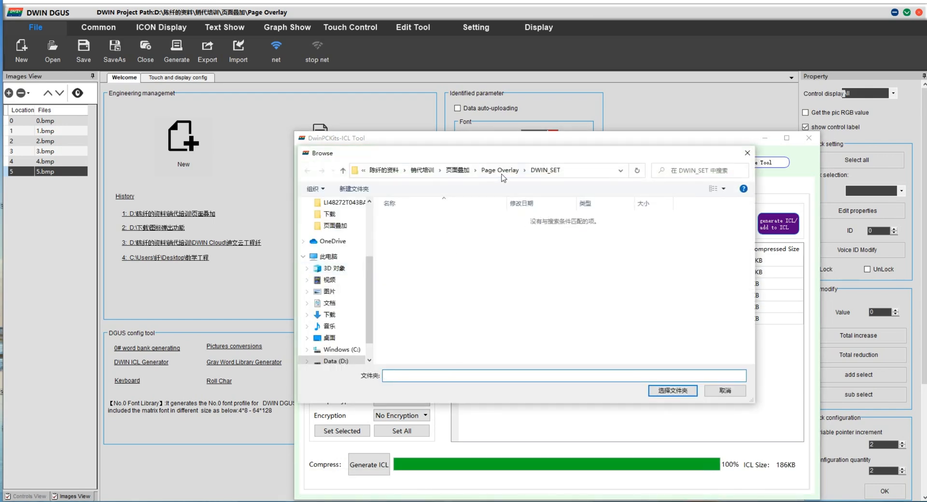
{"action": "left_click", "coordinate": [407, 227]}
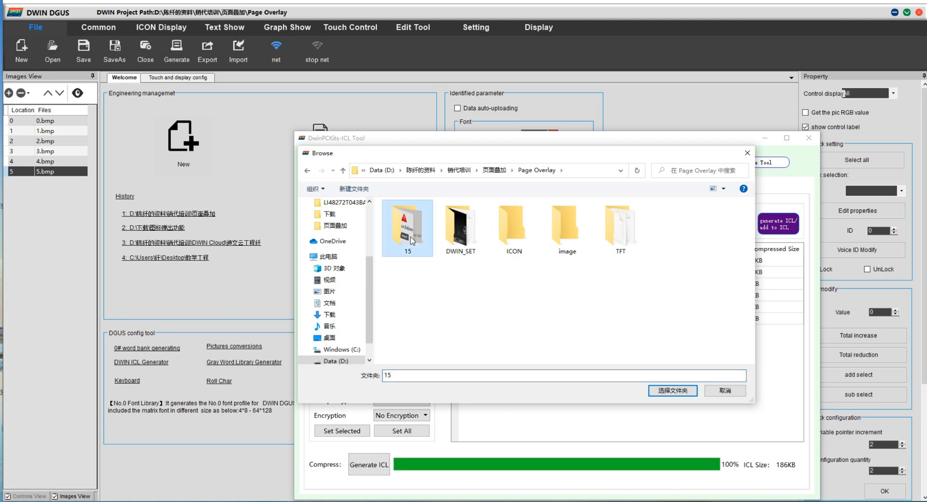
{"action": "left_click", "coordinate": [672, 390]}
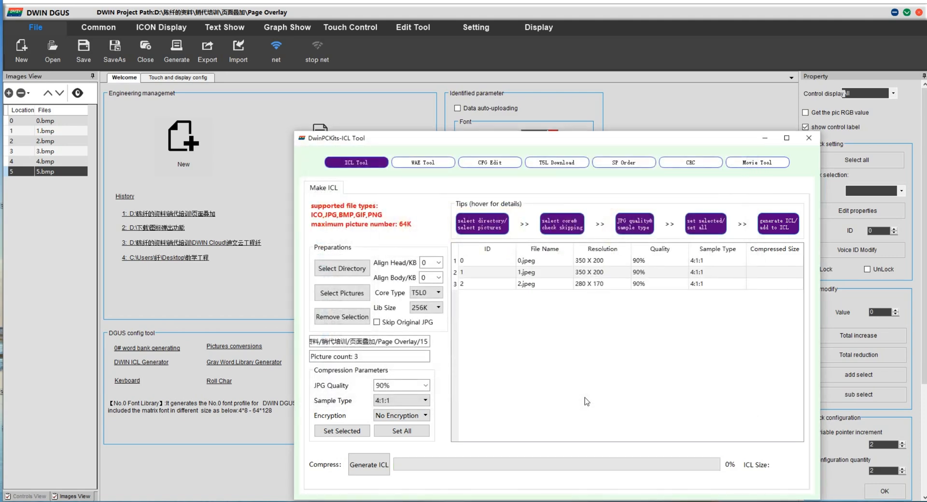
{"action": "left_click", "coordinate": [368, 464]}
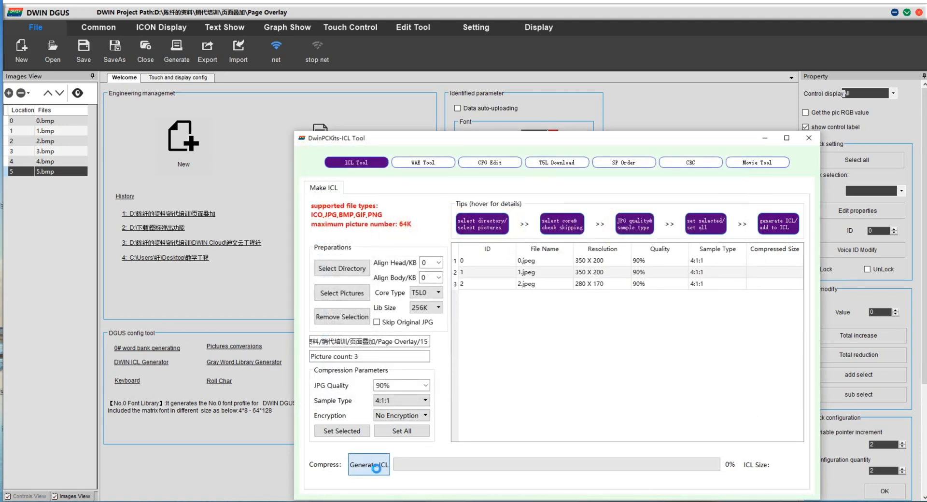
{"action": "left_click", "coordinate": [368, 465]}
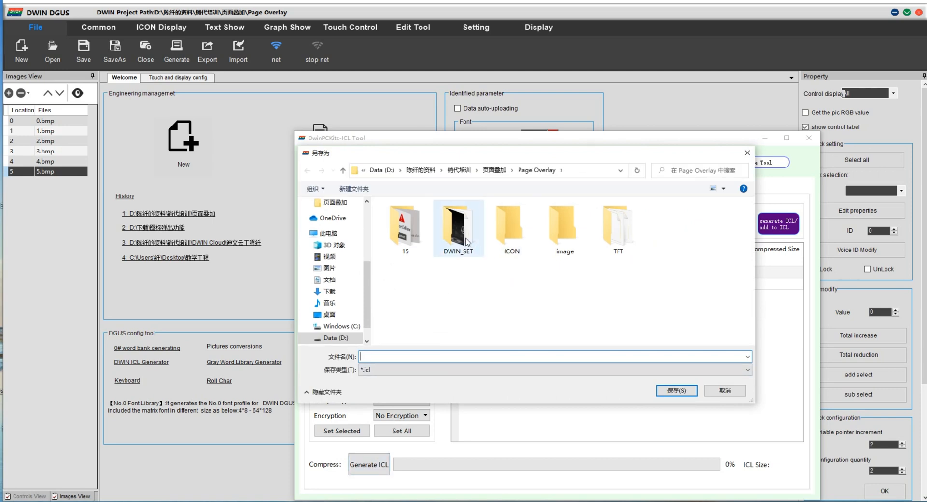
{"action": "double_click", "coordinate": [458, 224]}
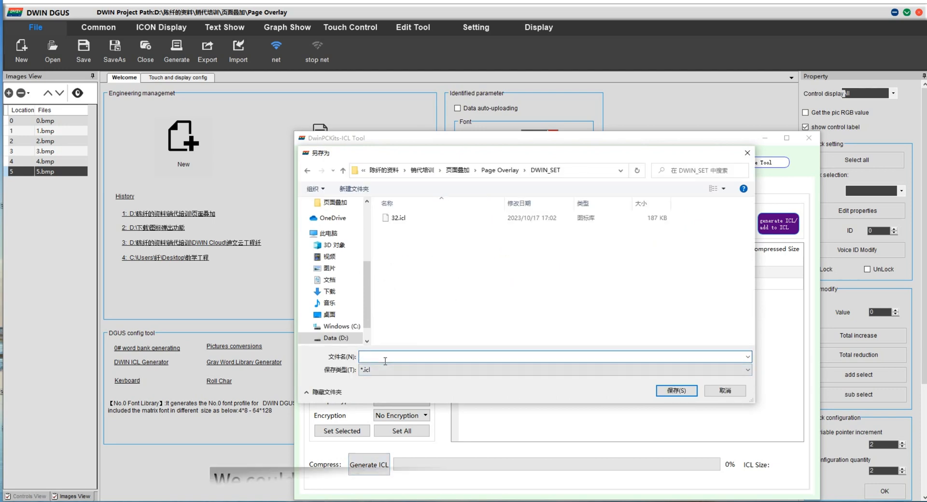
{"action": "type", "text": "15"}
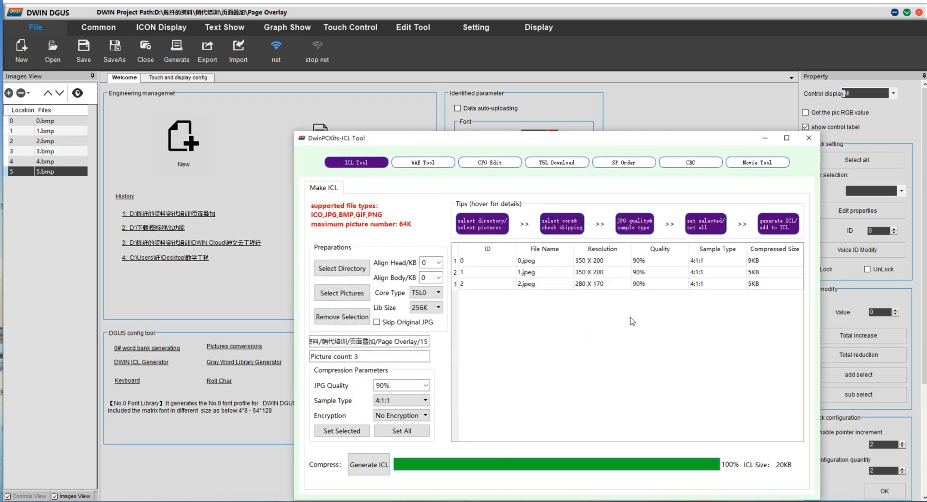
{"action": "left_click", "coordinate": [808, 138]}
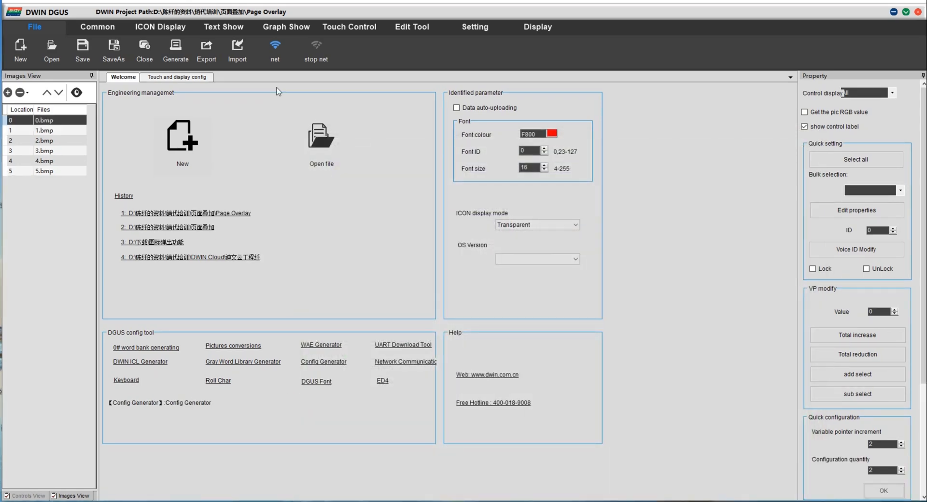
- Add a Basic Touch area on page 0's setting button switching to page 1, key value 0000
{"action": "left_click", "coordinate": [177, 76]}
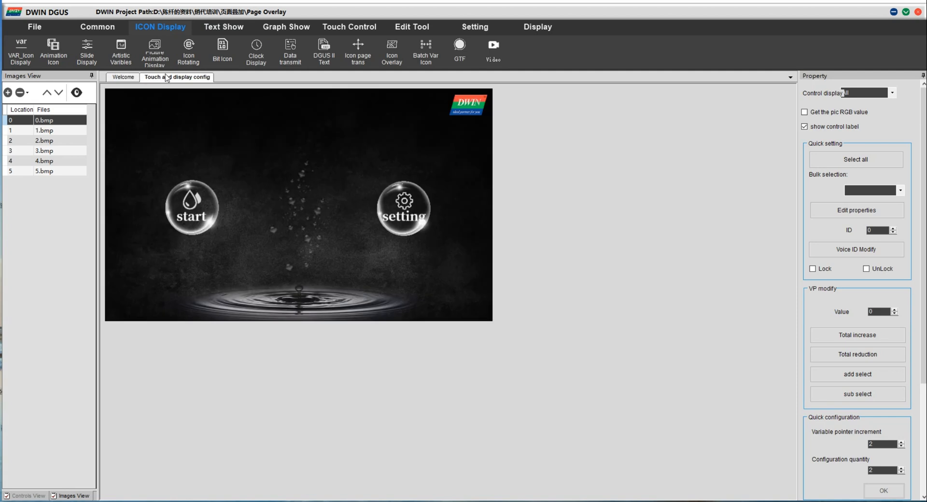
{"action": "left_click", "coordinate": [348, 27]}
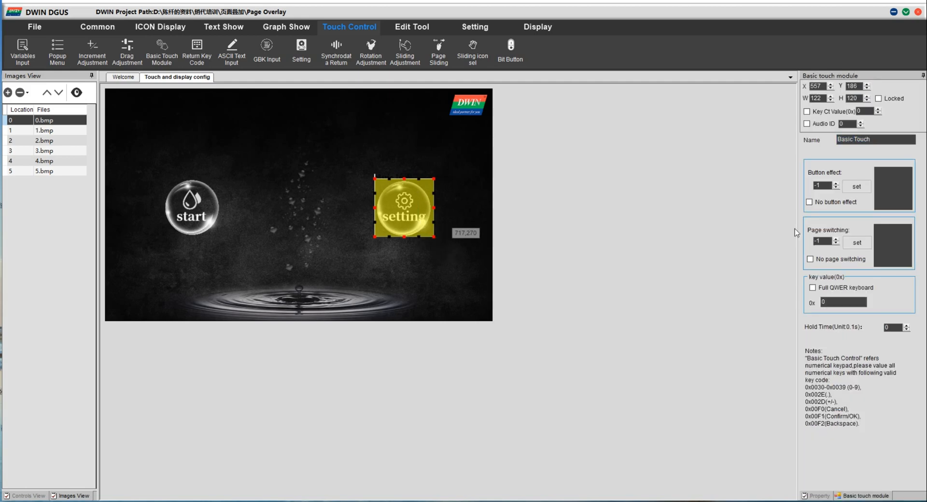
{"action": "left_click", "coordinate": [856, 242]}
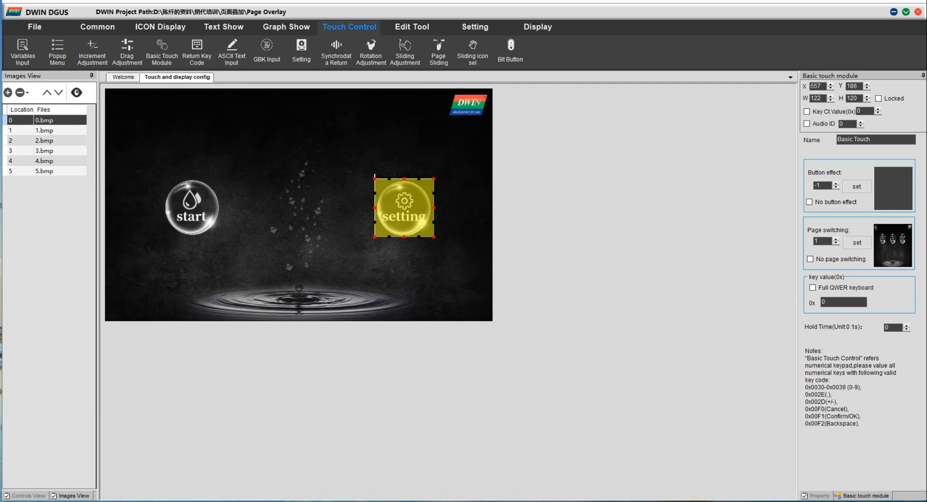
{"action": "type", "text": "000"}
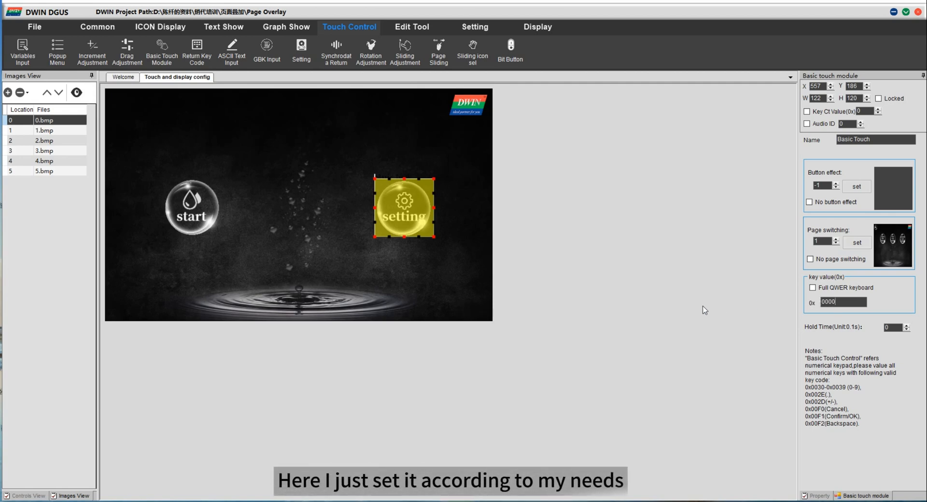
{"action": "left_click", "coordinate": [44, 130]}
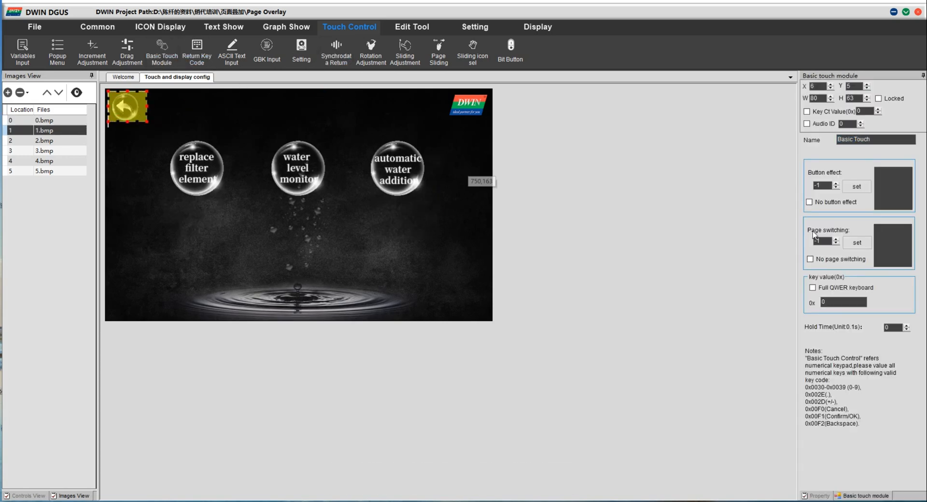
- Set the back-arrow touch area's page-switching target to 0.bmp
{"action": "left_click", "coordinate": [856, 243]}
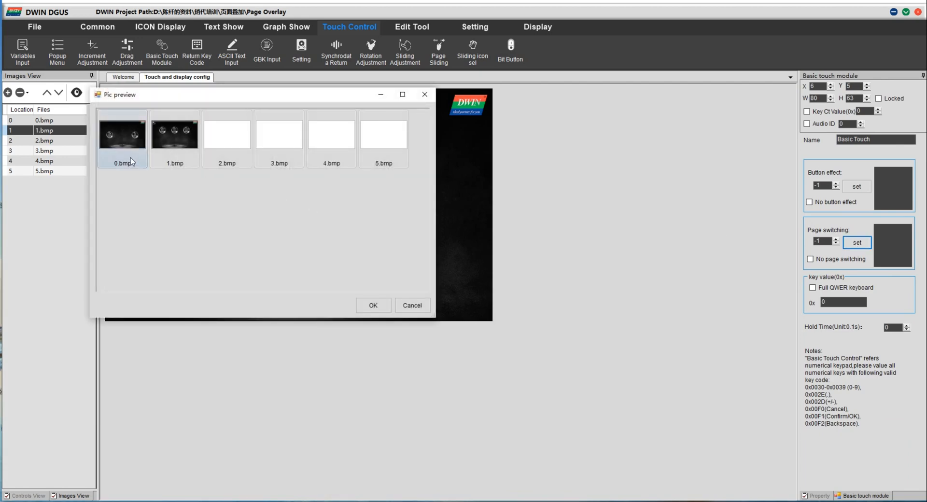
{"action": "left_click", "coordinate": [371, 305]}
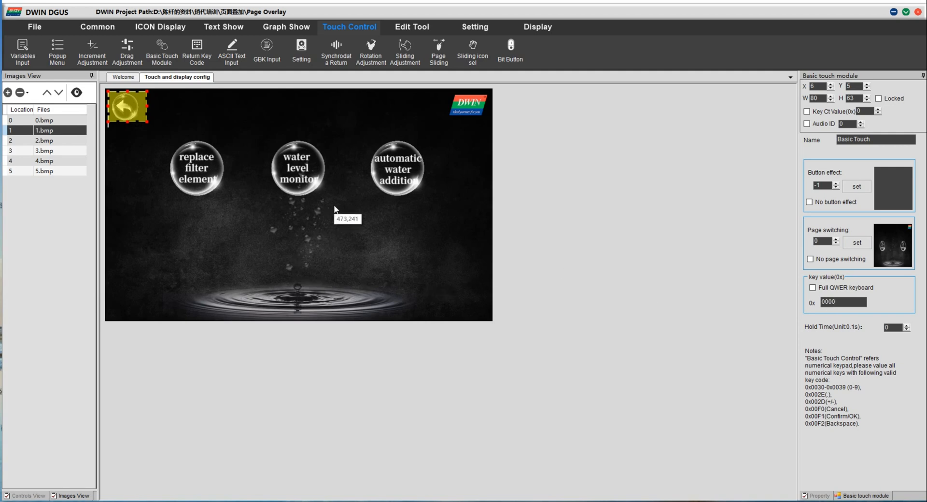
- Add a Synchrodata Return over replace filter element: press 2002/00E9, release 2000/00E8
{"action": "left_click", "coordinate": [336, 52]}
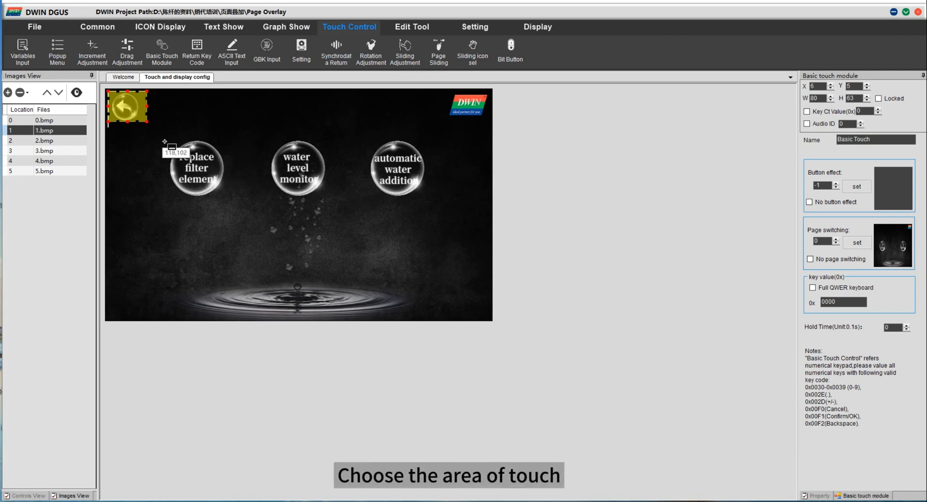
{"action": "left_click_drag", "start_coordinate": [166, 142], "coordinate": [224, 198]}
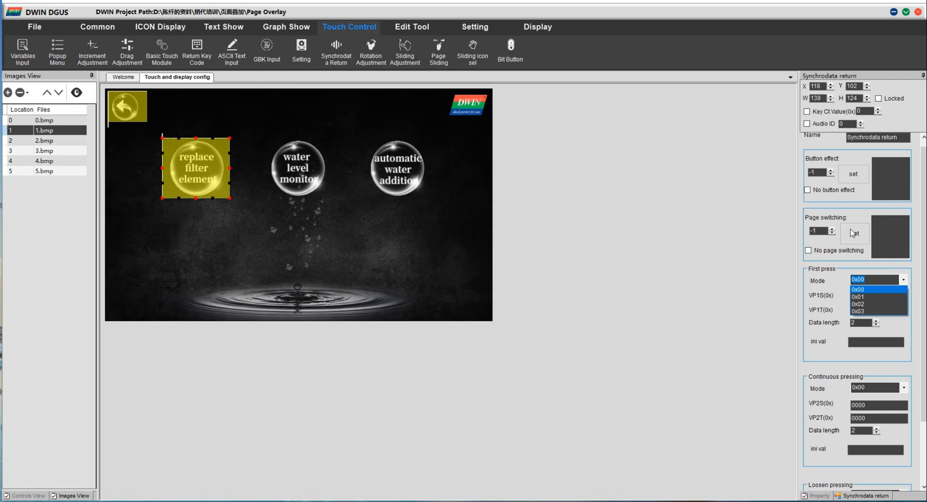
{"action": "left_click", "coordinate": [858, 297]}
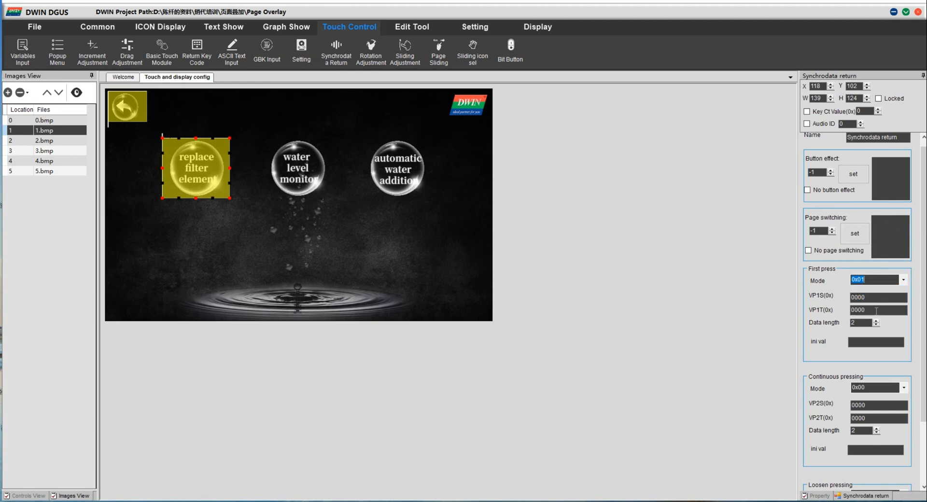
{"action": "type", "text": "00E"}
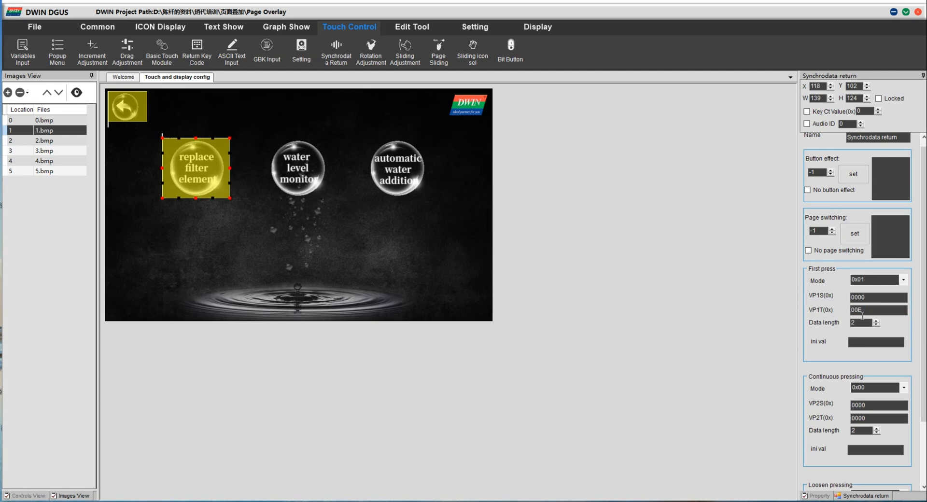
{"action": "type", "text": "2002"}
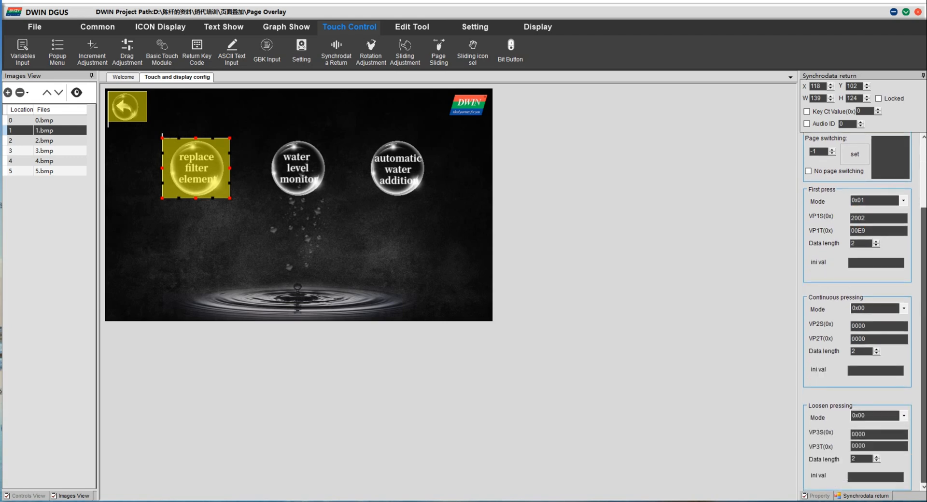
{"action": "left_click", "coordinate": [875, 417]}
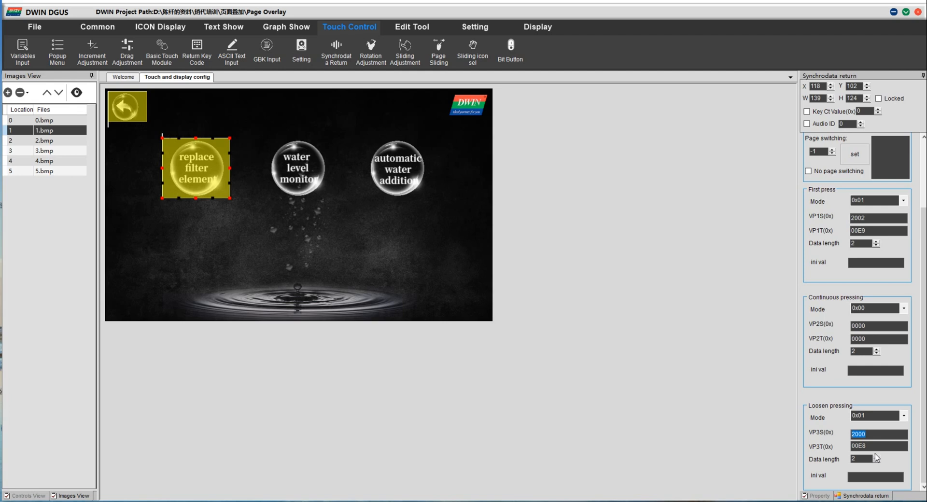
{"action": "mouse_move", "coordinate": [405, 52]}
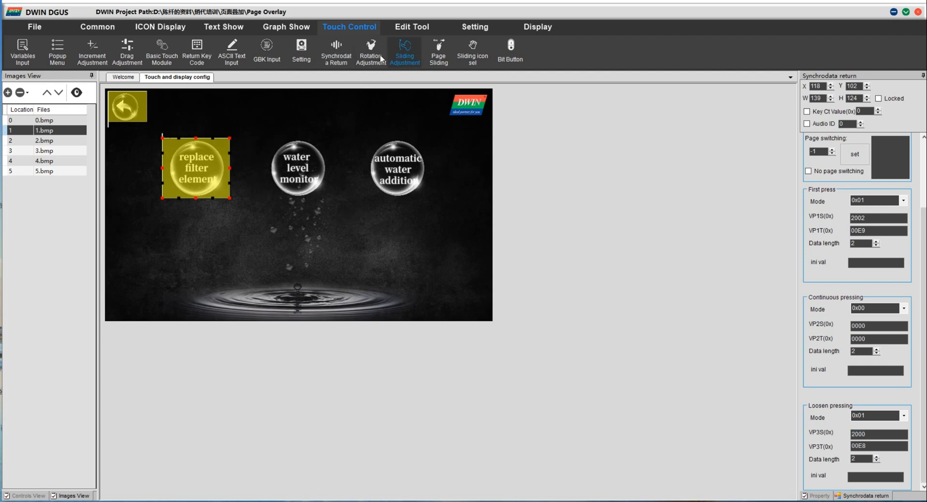
- Add a Synchrodata Return over the DWIN logo: press 00E9 to 2004, release 00E8 to 2005
{"action": "left_click", "coordinate": [335, 50]}
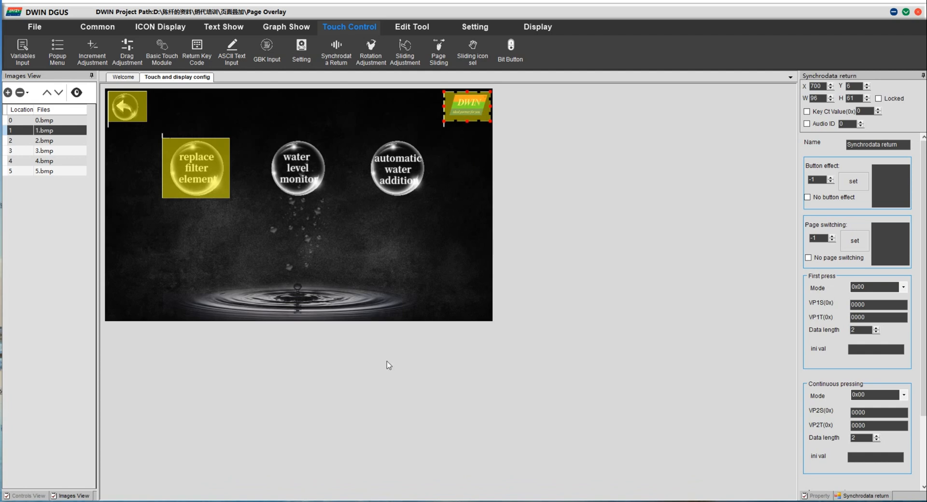
{"action": "left_click", "coordinate": [903, 279]}
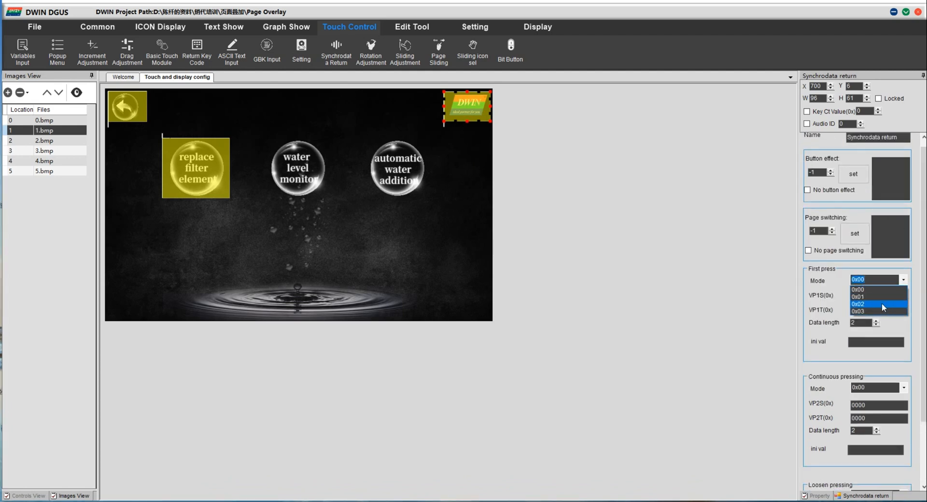
{"action": "left_click", "coordinate": [858, 296]}
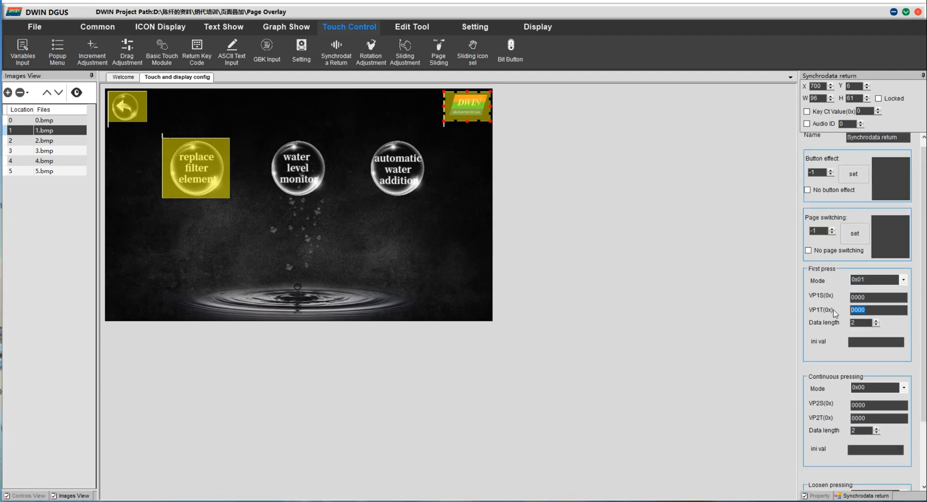
{"action": "type", "text": "00"}
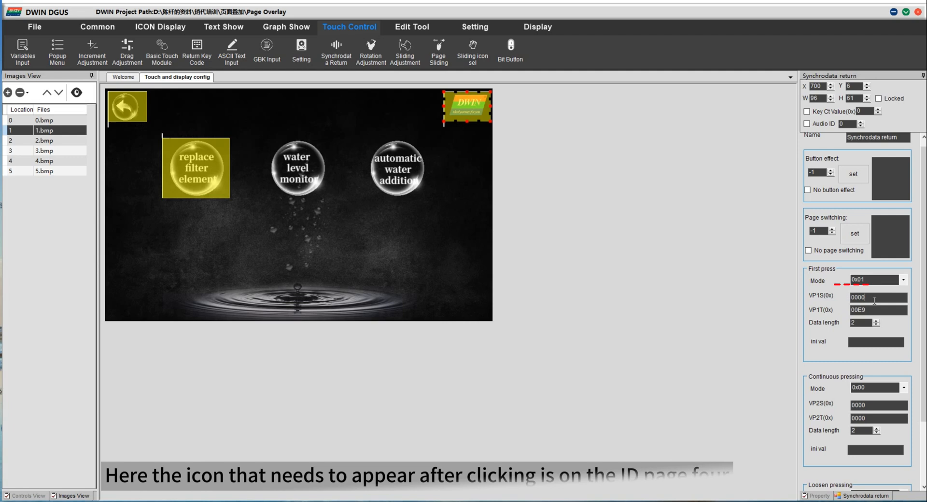
{"action": "type", "text": "2004"}
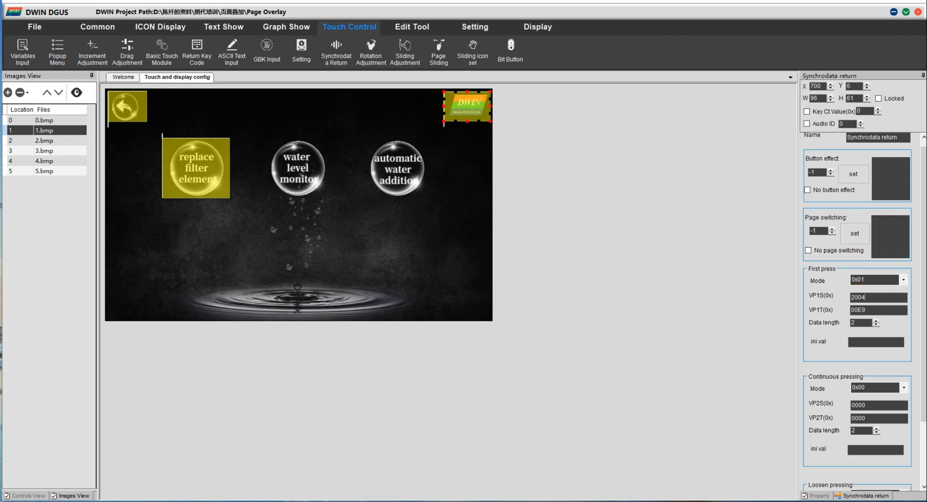
{"action": "scroll", "scroll_direction": "down", "scroll_amount": 3}
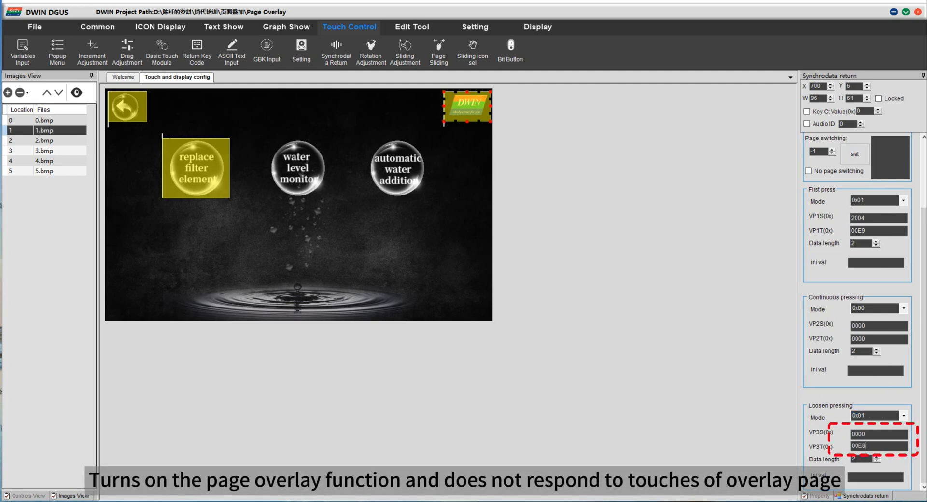
{"action": "left_click", "coordinate": [877, 433]}
{"action": "type", "text": "2005"}
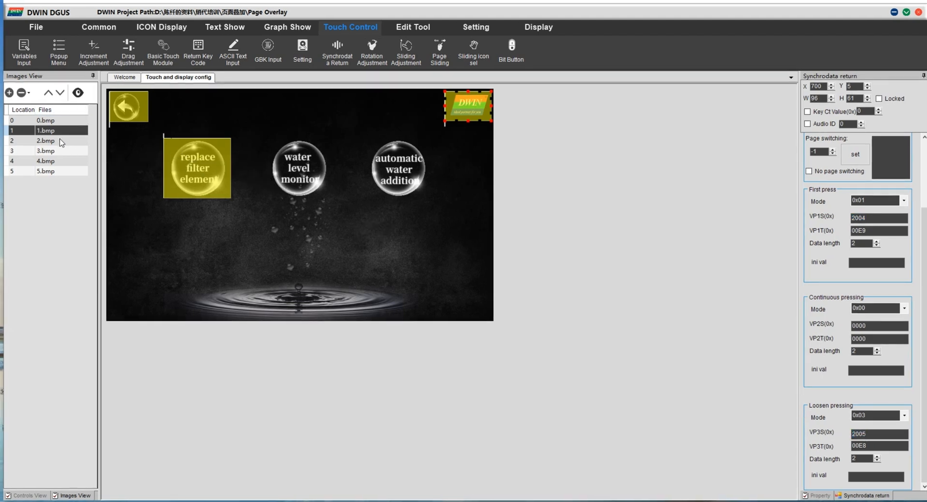
- Draw a VAR_Icon on page 2 using VP 1000, 15.icl, min/max icons and Show Background
{"action": "left_click", "coordinate": [45, 141]}
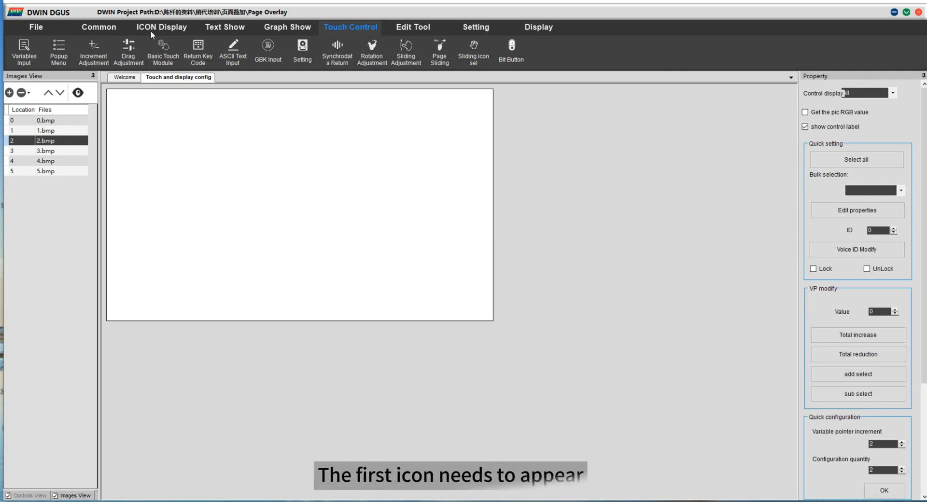
{"action": "left_click", "coordinate": [161, 26]}
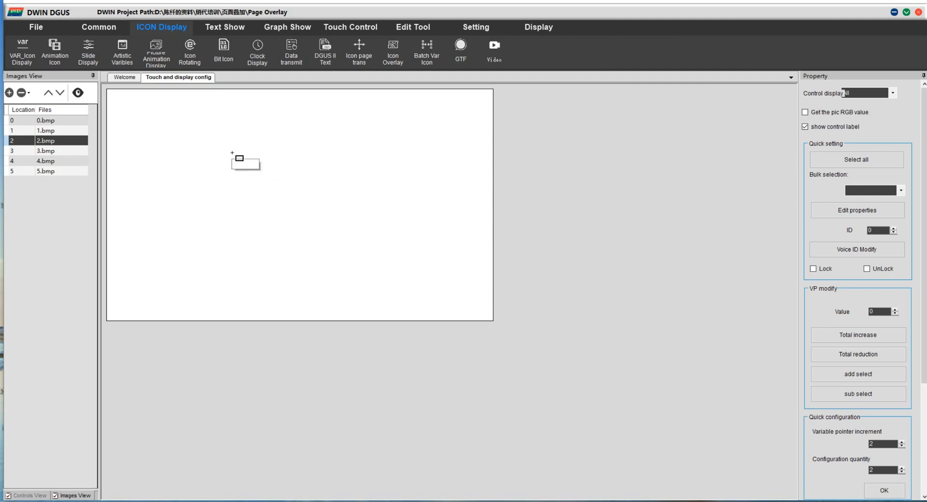
{"action": "left_click_drag", "start_coordinate": [224, 147], "coordinate": [371, 236]}
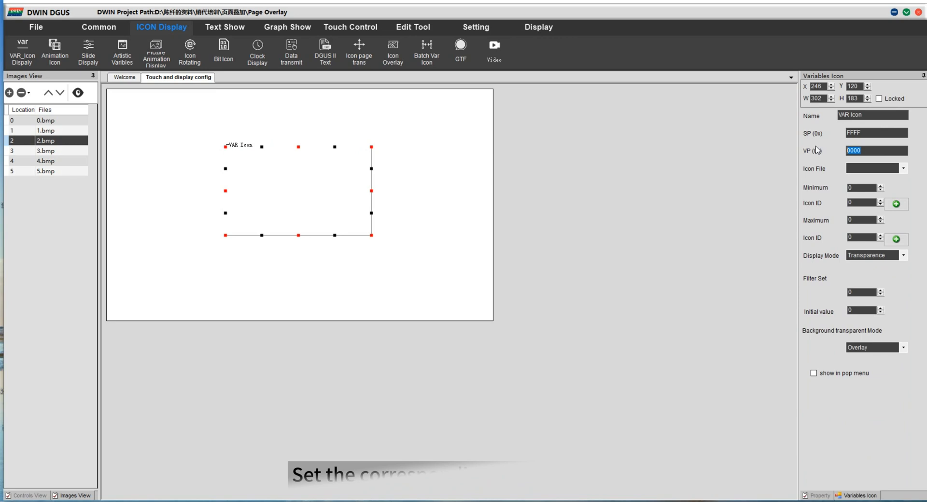
{"action": "type", "text": "100"}
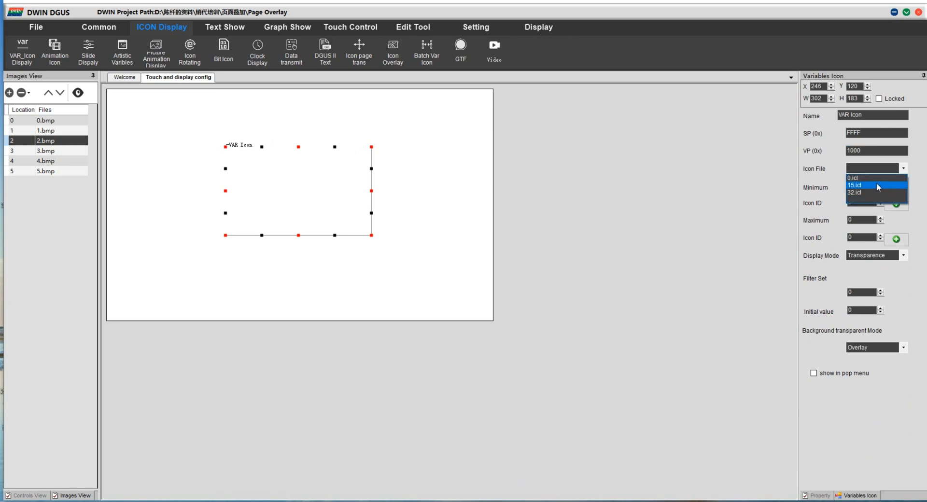
{"action": "left_click", "coordinate": [853, 184]}
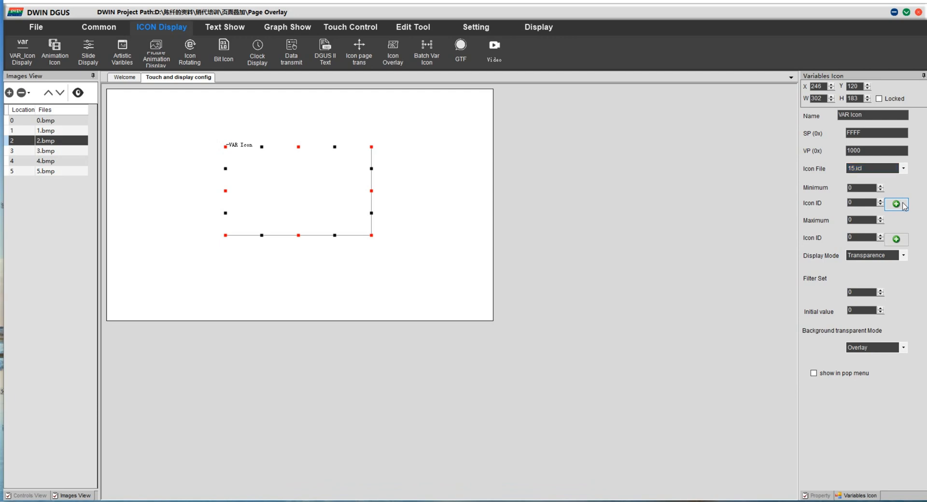
{"action": "left_click", "coordinate": [896, 204]}
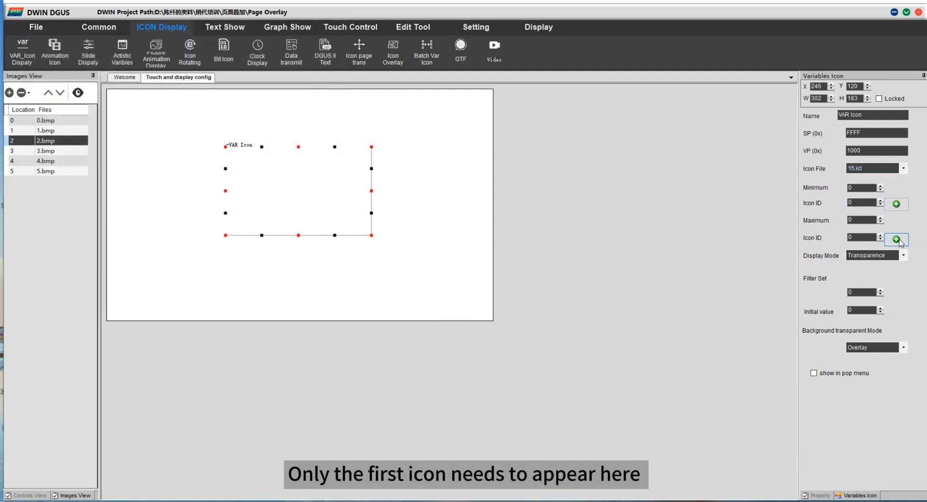
{"action": "left_click", "coordinate": [895, 239]}
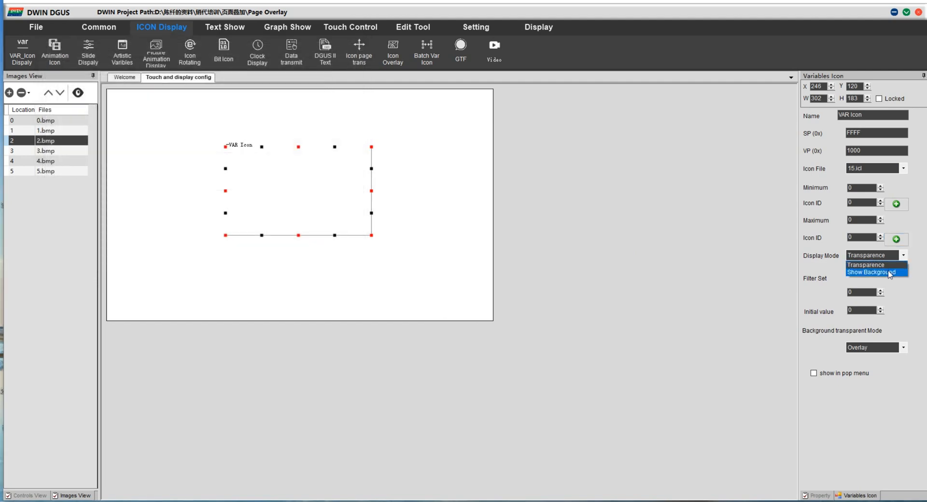
{"action": "left_click", "coordinate": [873, 271]}
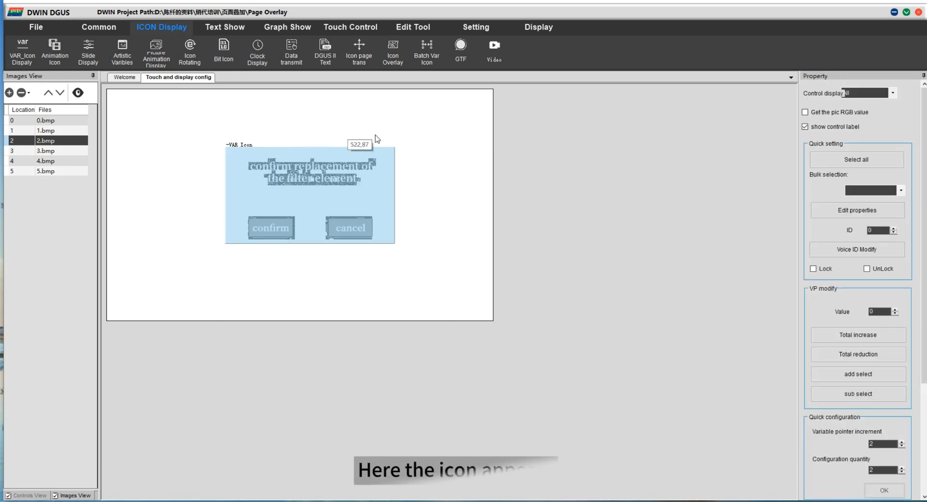
- Place a synchro data return area over confirm, press writing 0x01 to 2003/00E9, release enabled
{"action": "left_click", "coordinate": [349, 27]}
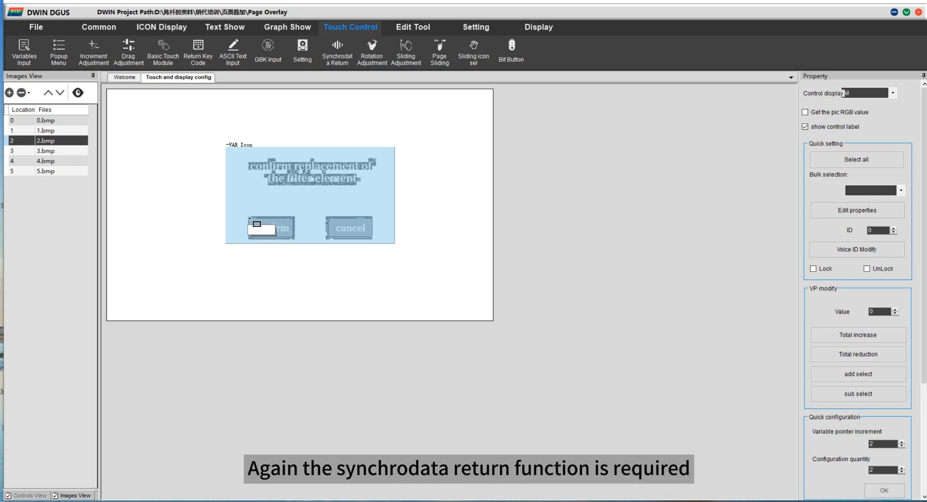
{"action": "left_click", "coordinate": [270, 227]}
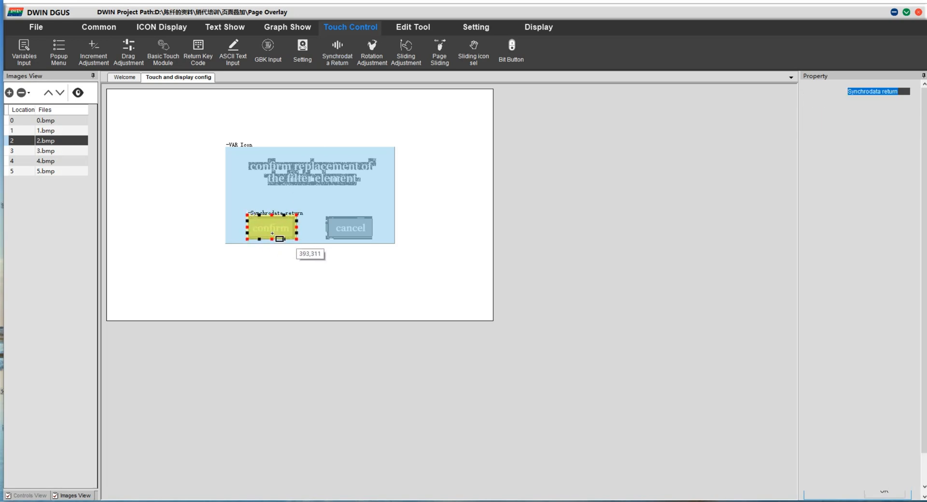
{"action": "left_click", "coordinate": [272, 228]}
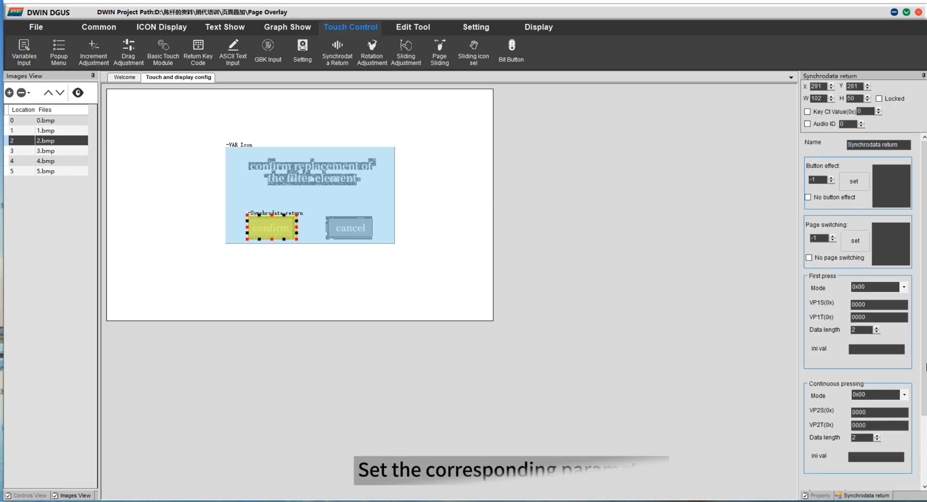
{"action": "left_click", "coordinate": [903, 286]}
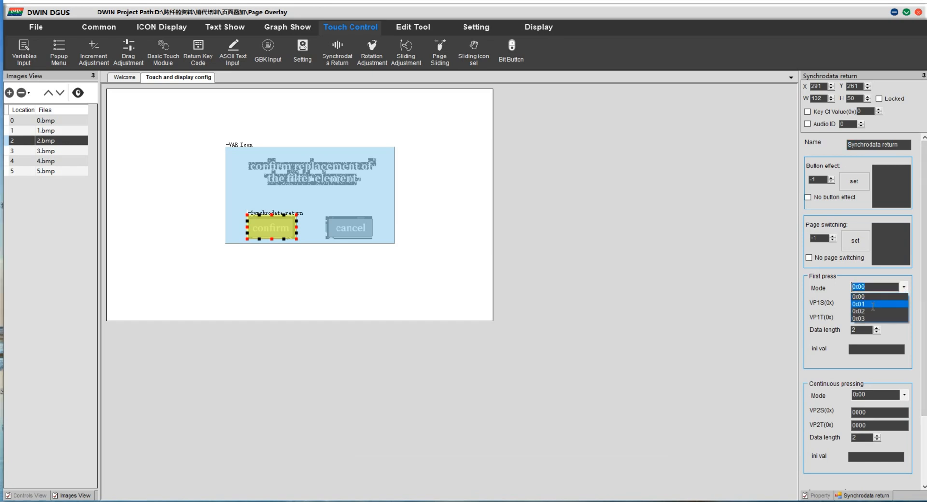
{"action": "left_click", "coordinate": [858, 305]}
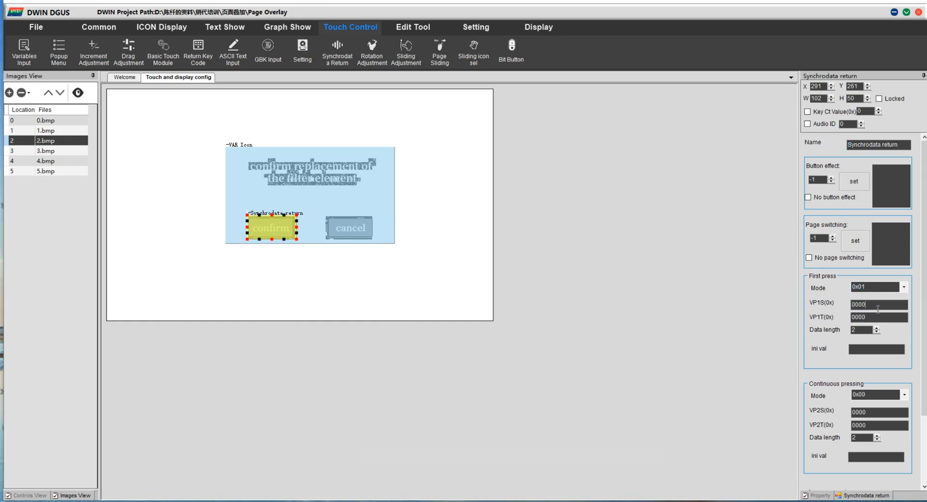
{"action": "type", "text": "2003"}
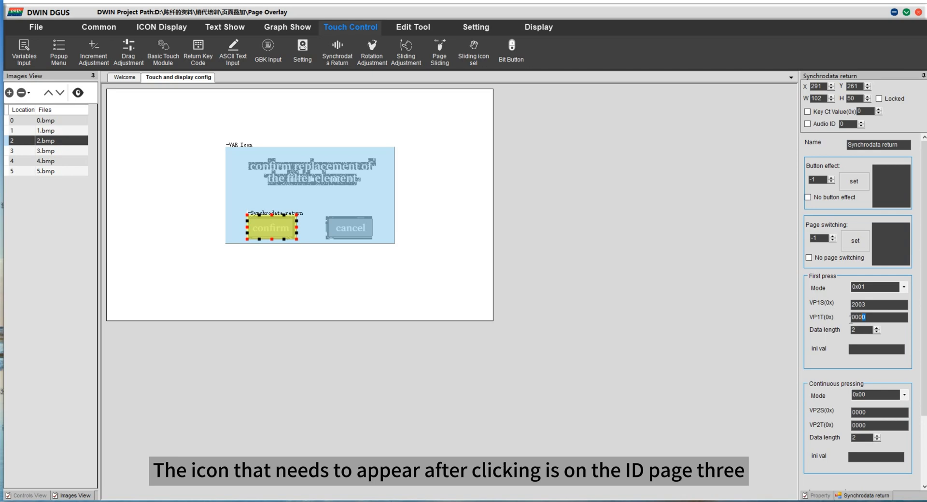
{"action": "type", "text": "00E9"}
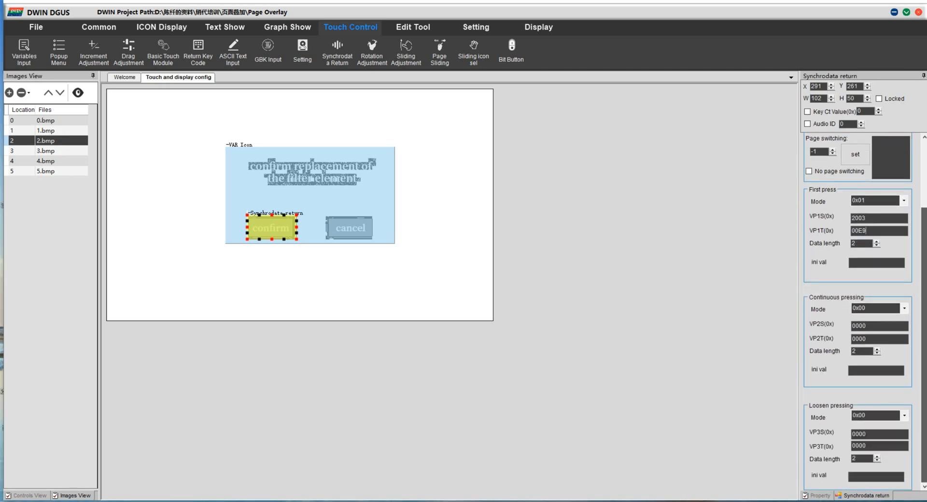
{"action": "left_click", "coordinate": [877, 417]}
{"action": "type", "text": "200"}
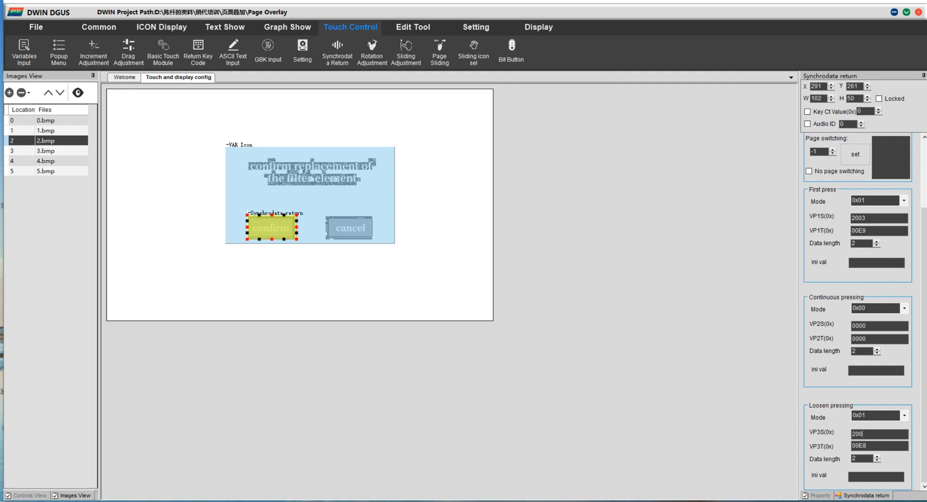
- Add a variable icon on page 3 for VP 1001 using 15.icl icon 1, background shown
{"action": "left_click", "coordinate": [160, 27]}
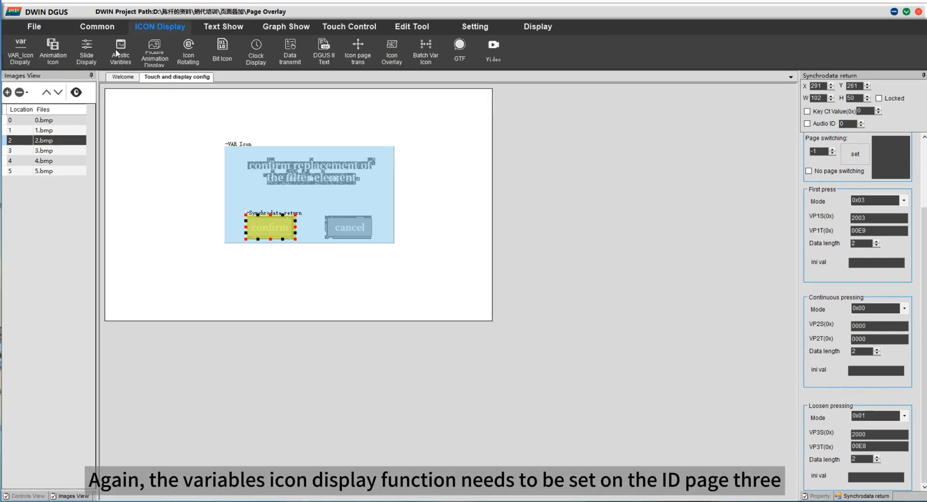
{"action": "left_click", "coordinate": [42, 150]}
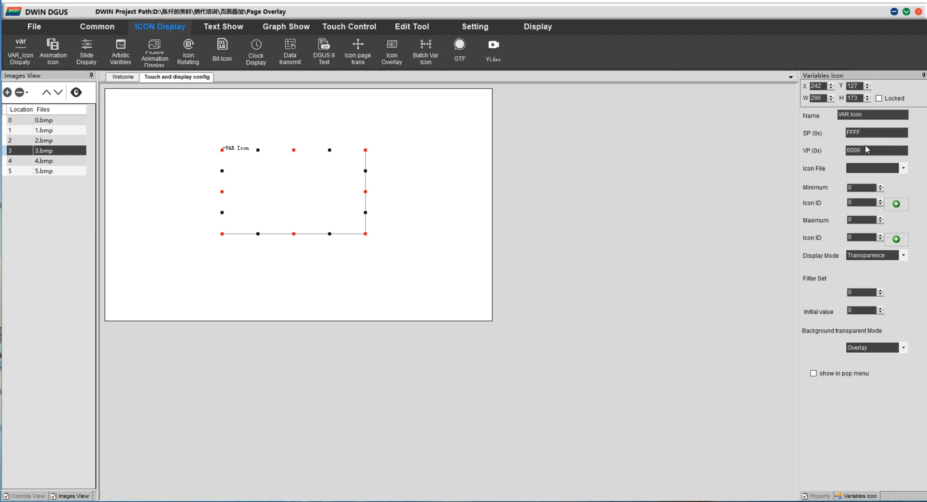
{"action": "type", "text": "1001"}
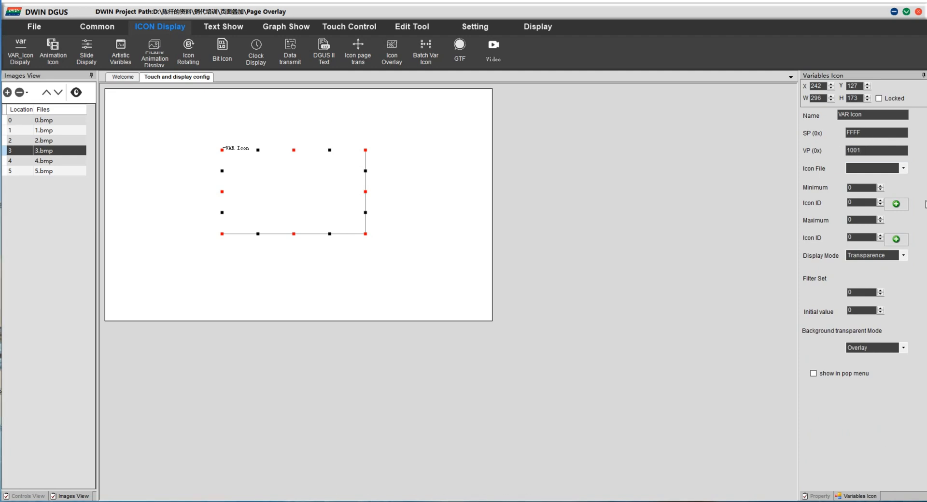
{"action": "left_click", "coordinate": [894, 204]}
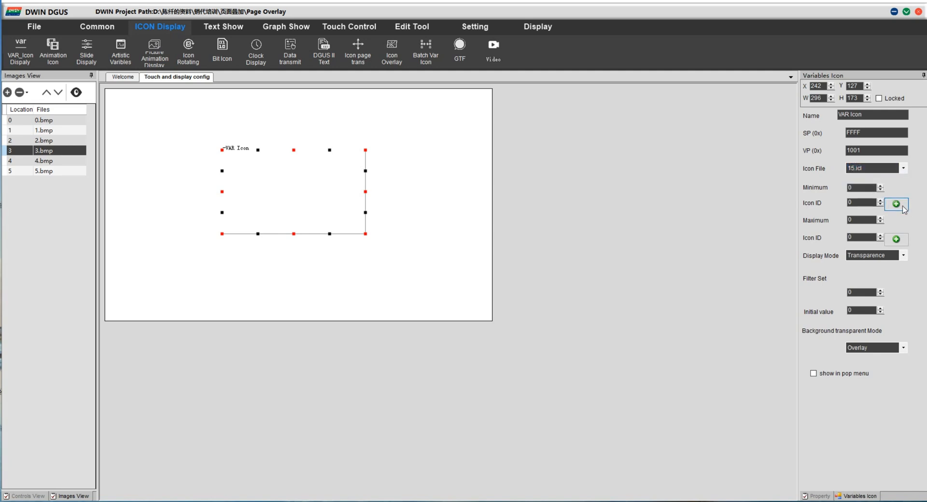
{"action": "left_click", "coordinate": [894, 204]}
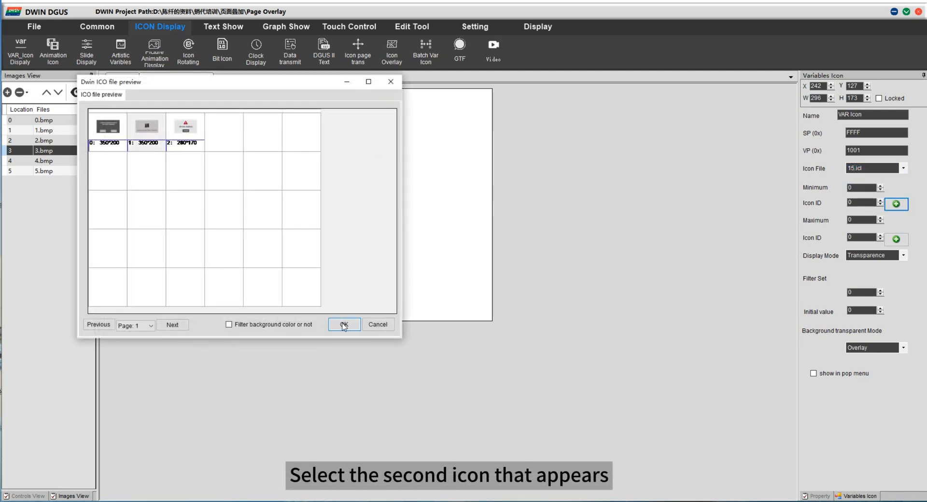
{"action": "left_click", "coordinate": [146, 127]}
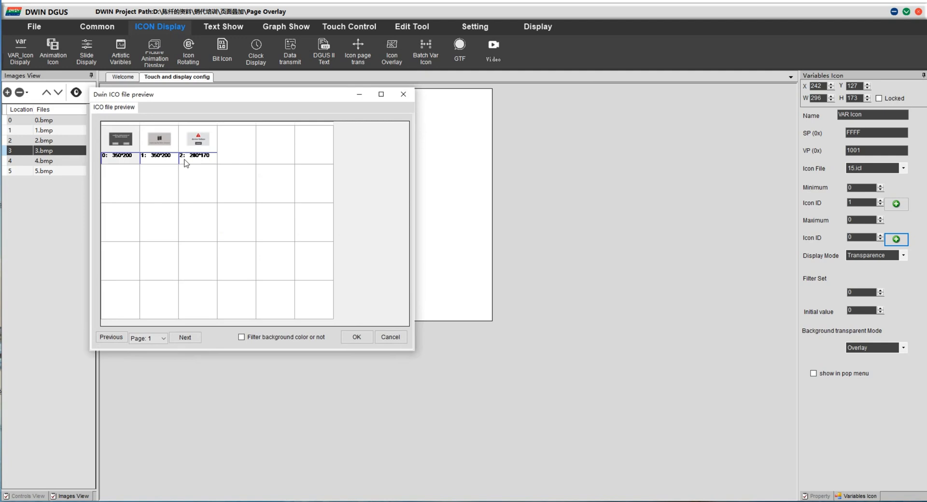
{"action": "left_click", "coordinate": [356, 337]}
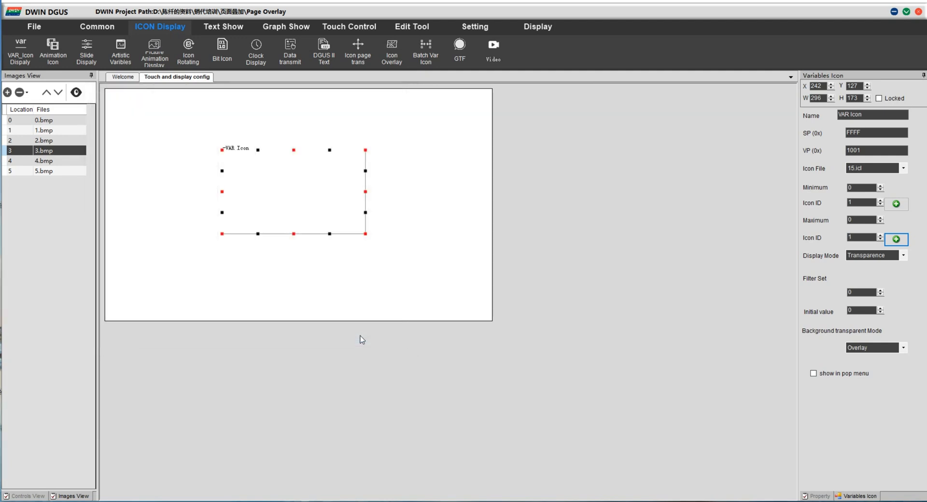
{"action": "left_click", "coordinate": [872, 255]}
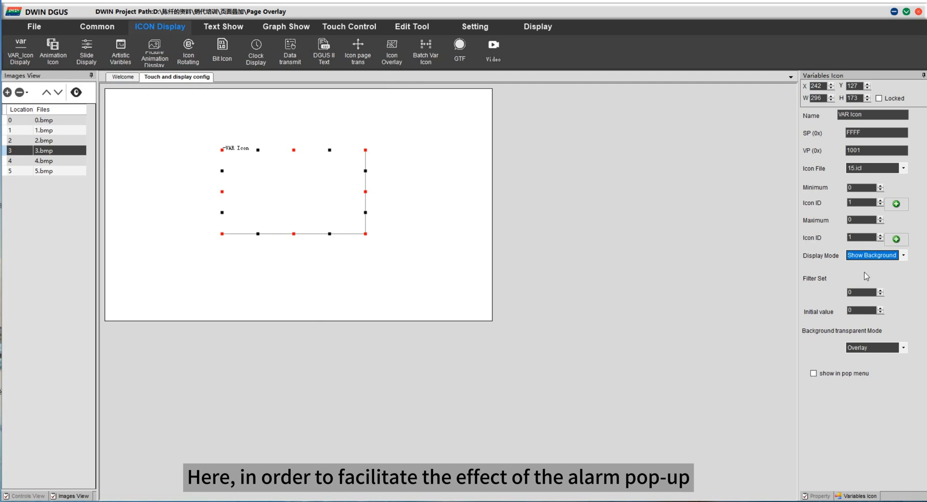
{"action": "left_click", "coordinate": [349, 26]}
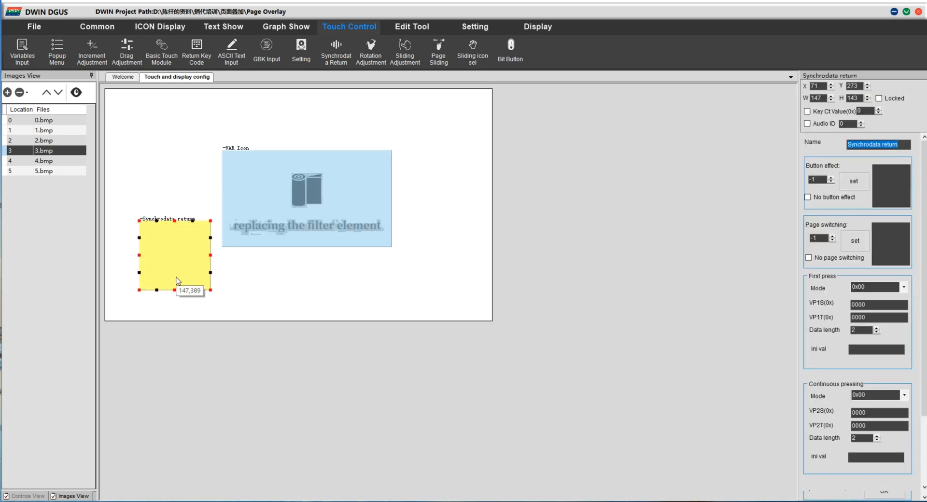
- Set the touch area's press to write 0x01 to 00E9, with release writing to VP 2000
{"action": "left_click", "coordinate": [903, 287]}
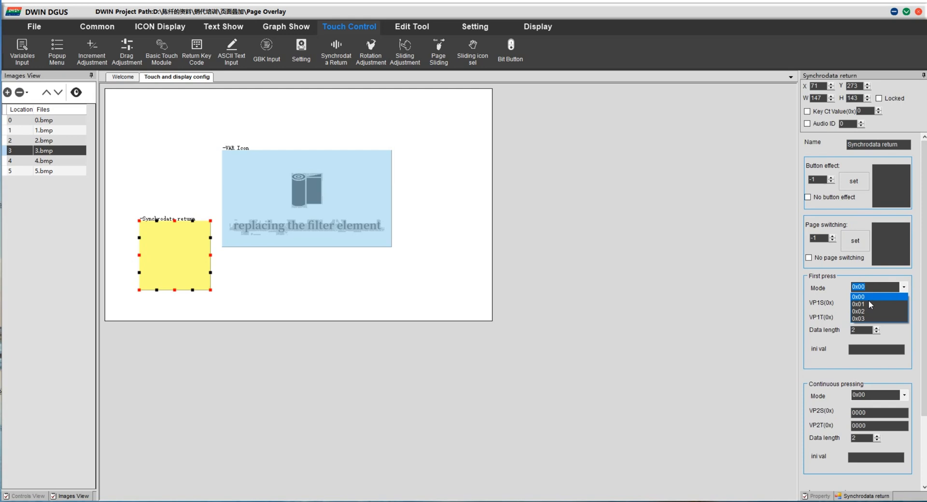
{"action": "left_click", "coordinate": [857, 304]}
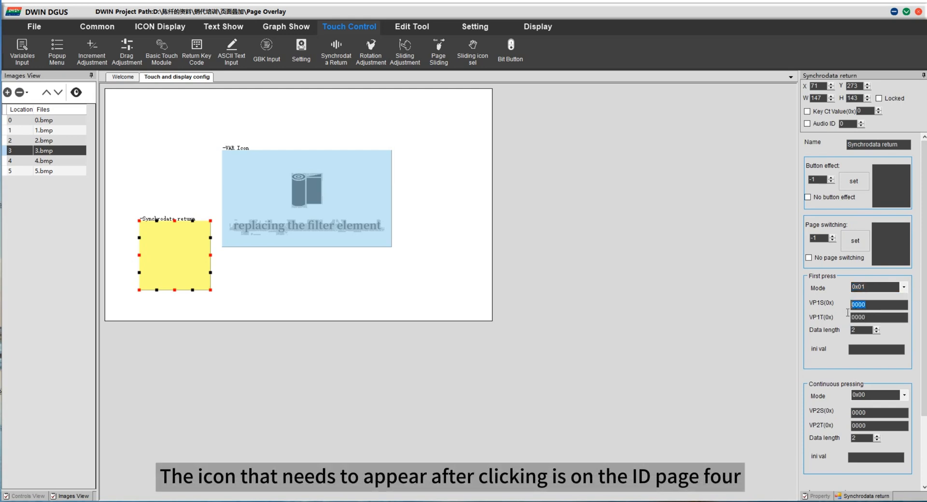
{"action": "type", "text": "2004"}
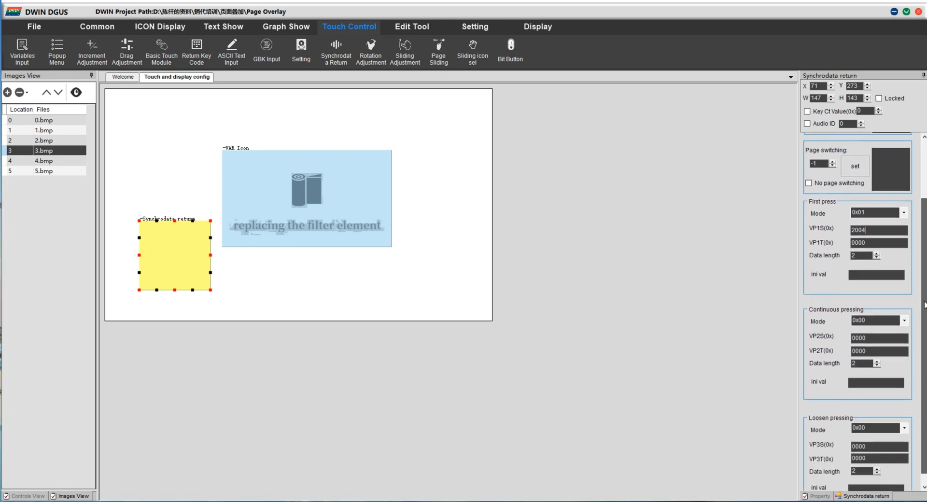
{"action": "type", "text": "00E9"}
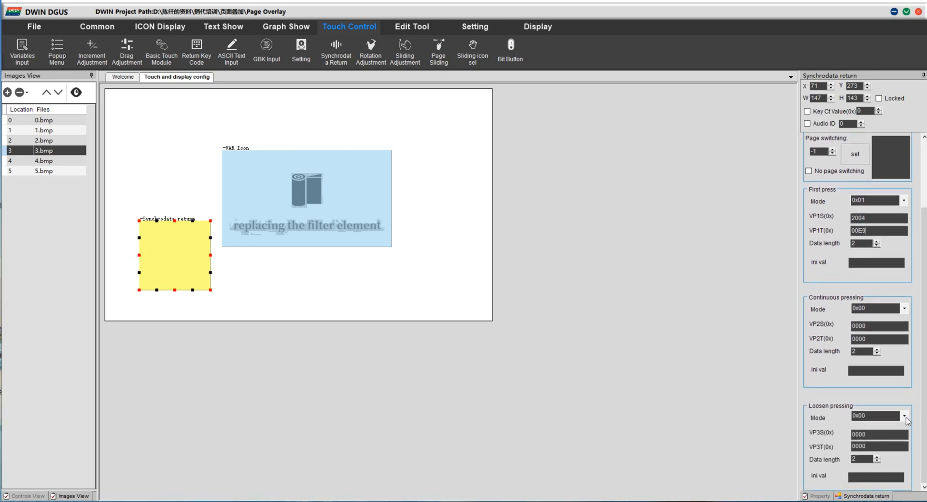
{"action": "left_click", "coordinate": [899, 418]}
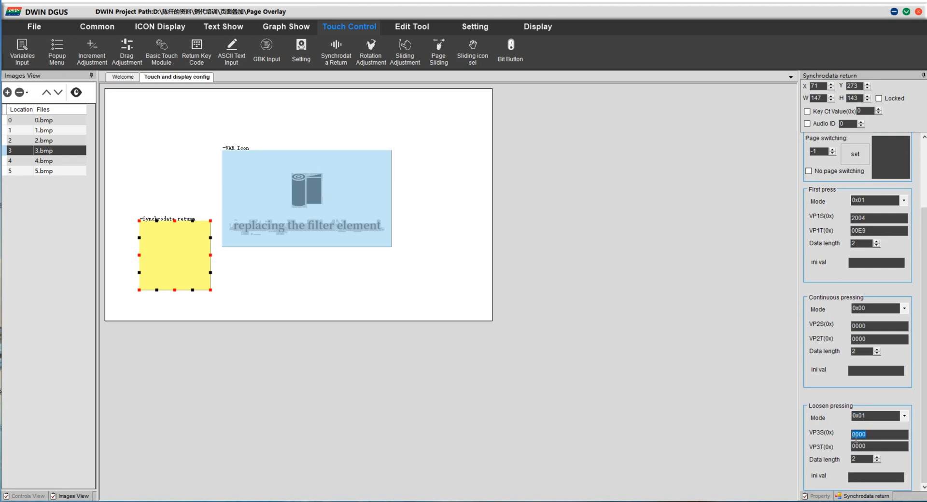
{"action": "type", "text": "2000"}
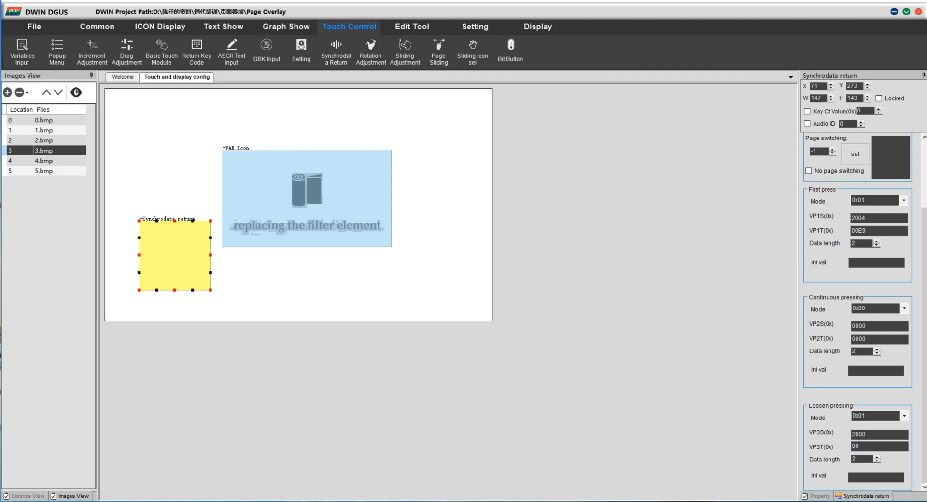
{"action": "left_click", "coordinate": [160, 27]}
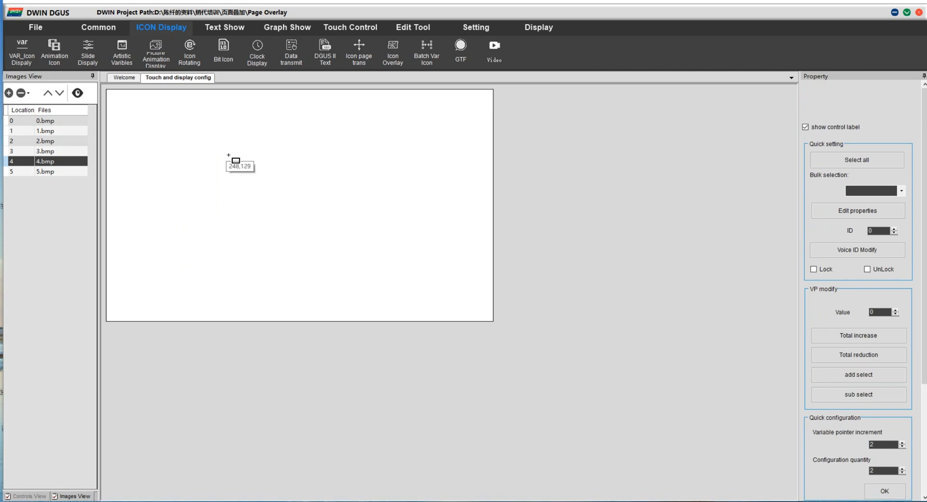
- Draw an animation icon on page 4: stop icon 2, icons 2–3, background display, time 20
{"action": "left_click_drag", "start_coordinate": [228, 155], "coordinate": [357, 237]}
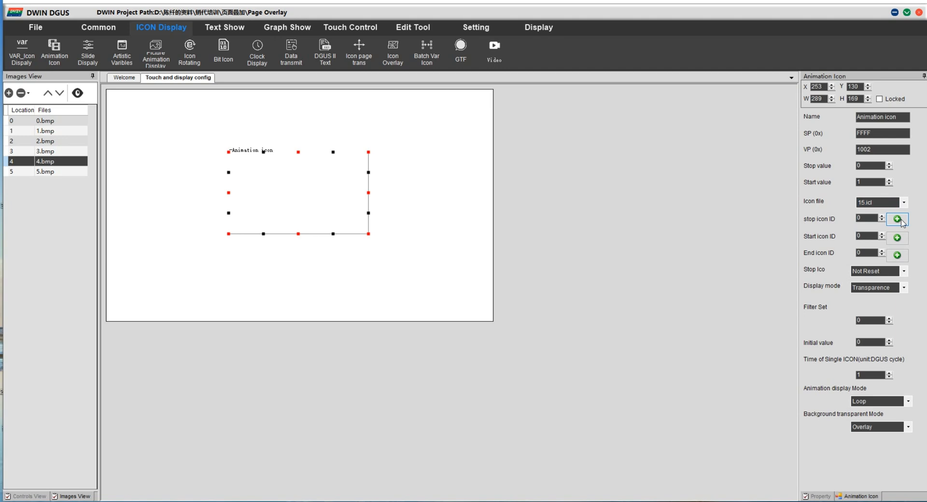
{"action": "left_click", "coordinate": [896, 218]}
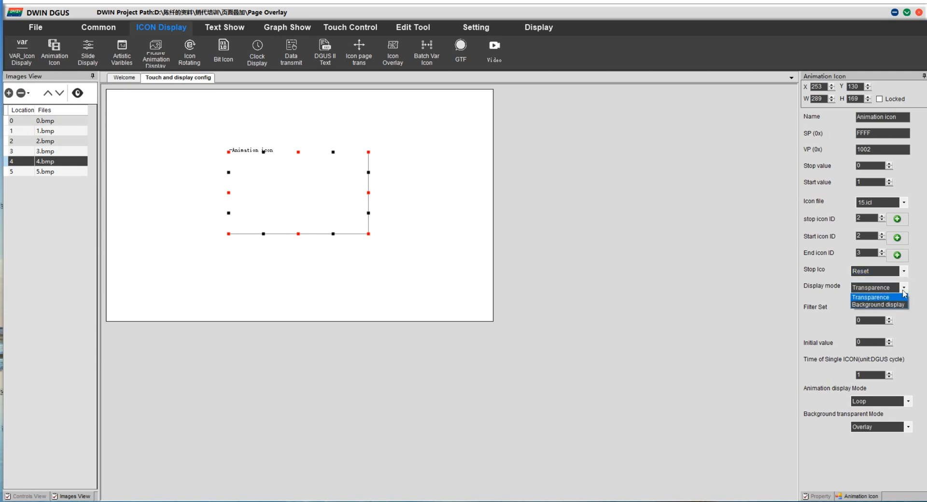
{"action": "left_click", "coordinate": [878, 305]}
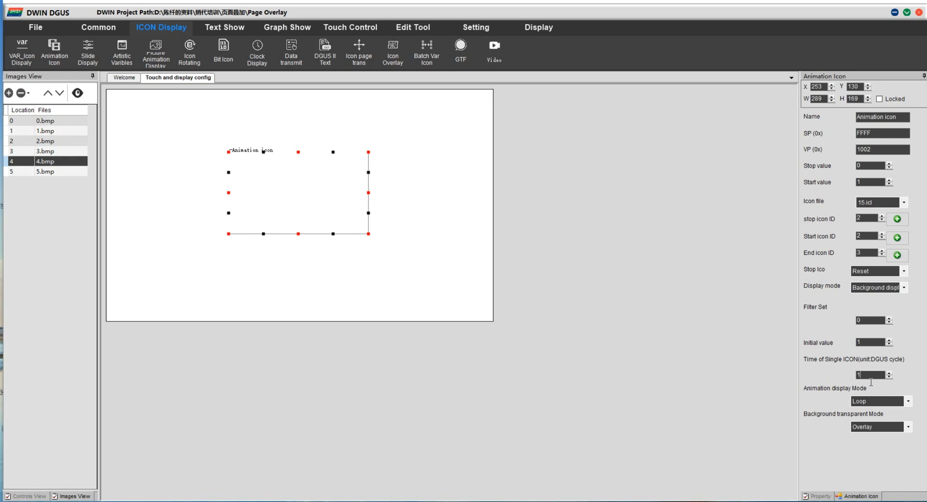
{"action": "type", "text": "20"}
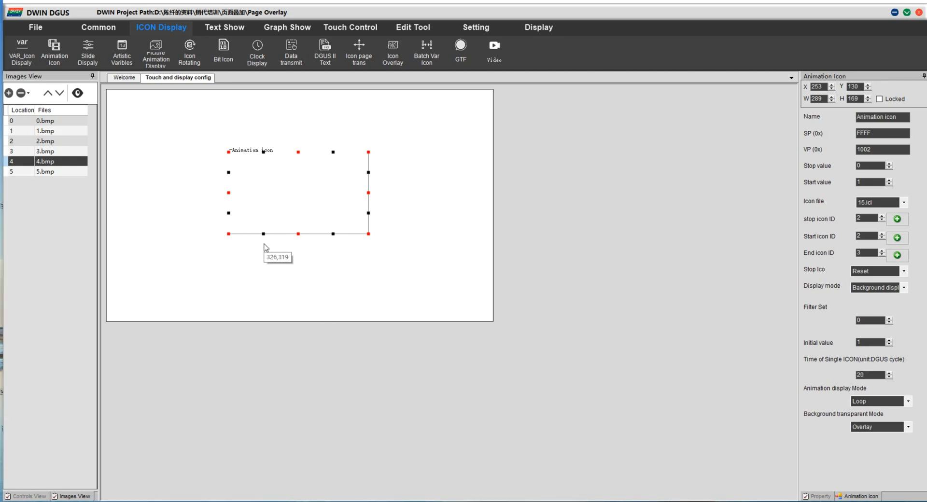
{"action": "left_click", "coordinate": [349, 27]}
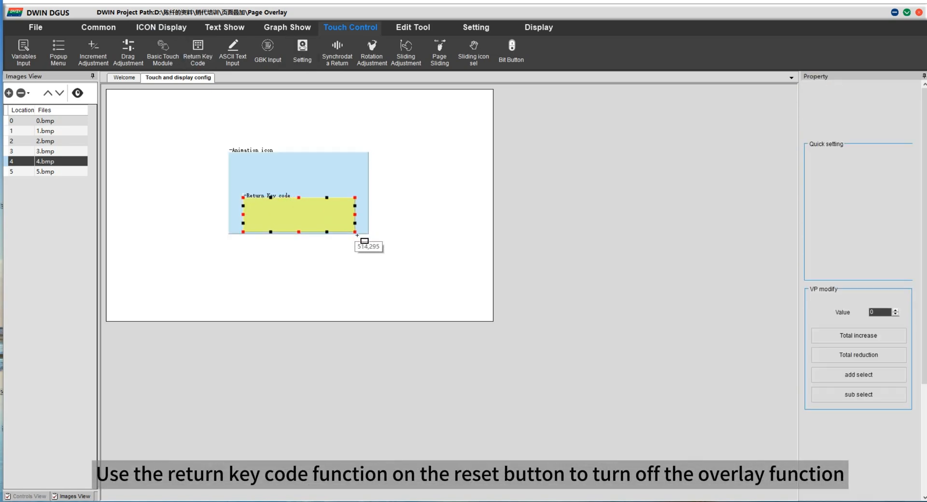
- Place a return key code area over the animation icon, key value 0000, writing to VP 00E8
{"action": "left_click", "coordinate": [298, 215]}
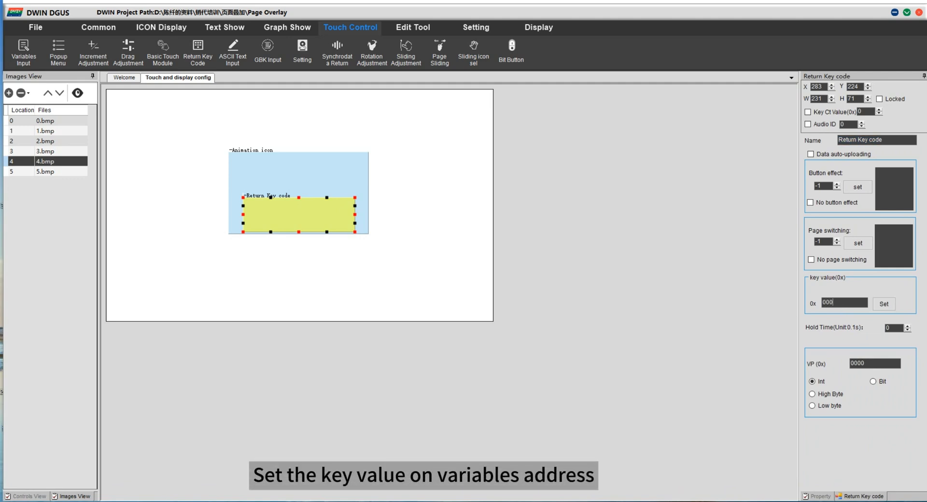
{"action": "left_click", "coordinate": [874, 363]}
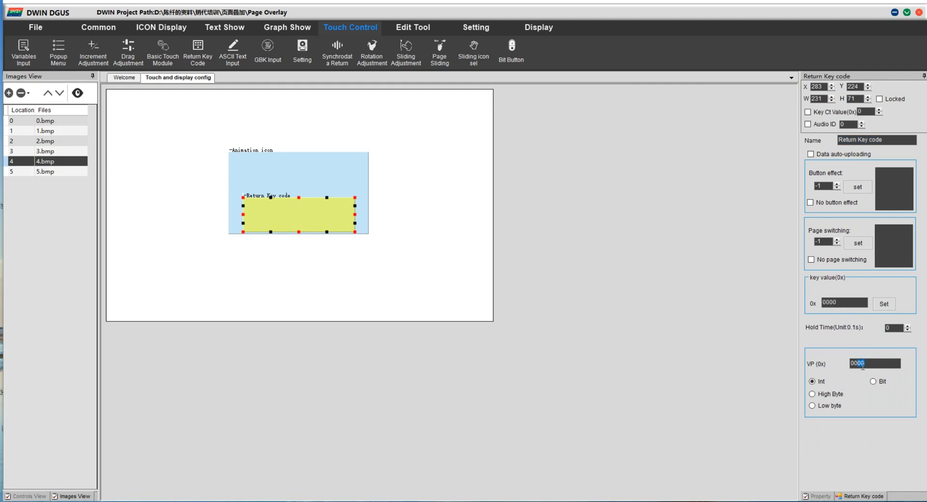
{"action": "type", "text": "00E8"}
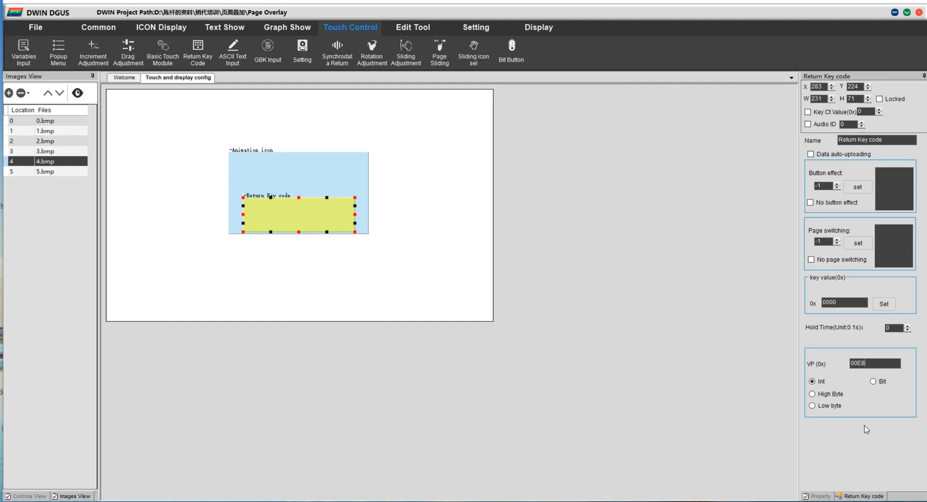
{"action": "left_click", "coordinate": [223, 27]}
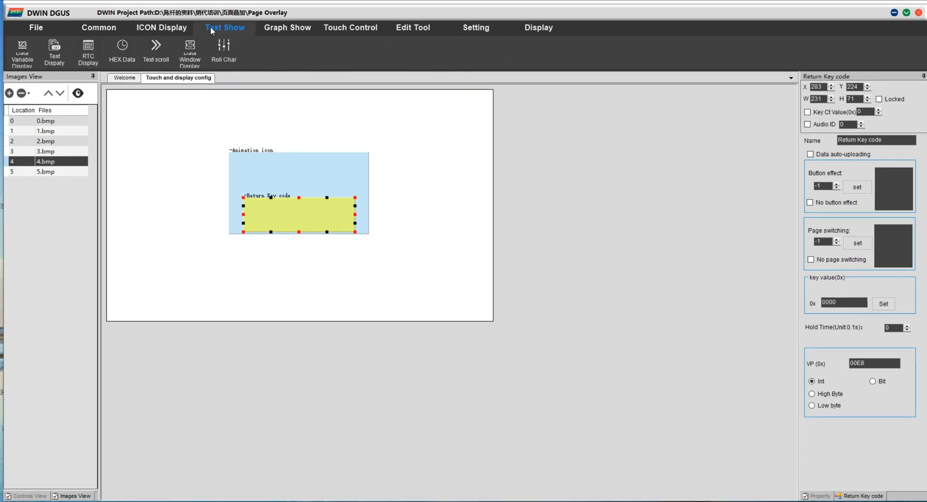
- Place the first data variable displays on page 5 for VP 2000 and 2001
{"action": "left_click", "coordinate": [45, 171]}
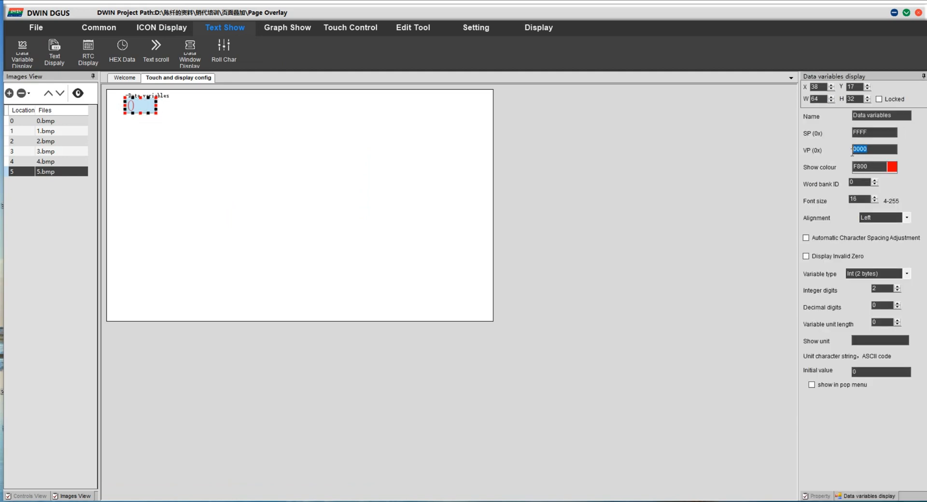
{"action": "type", "text": "2000"}
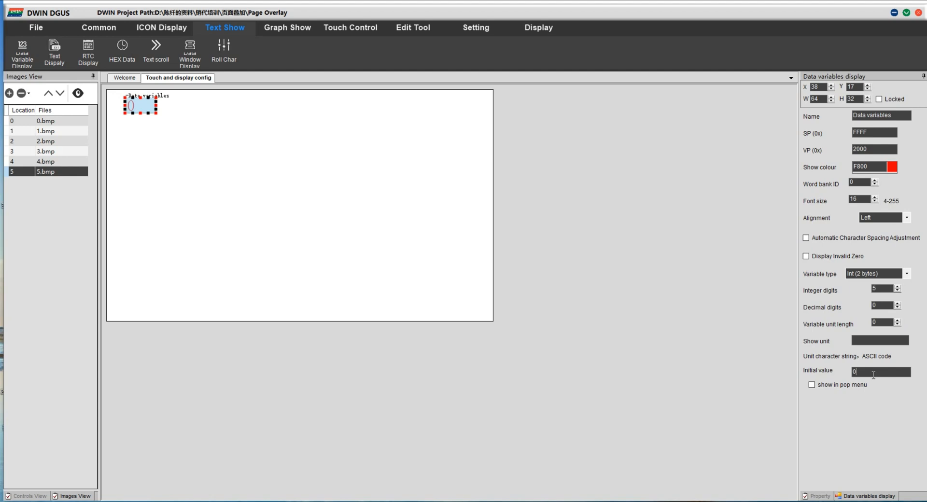
{"action": "type", "text": "23041"}
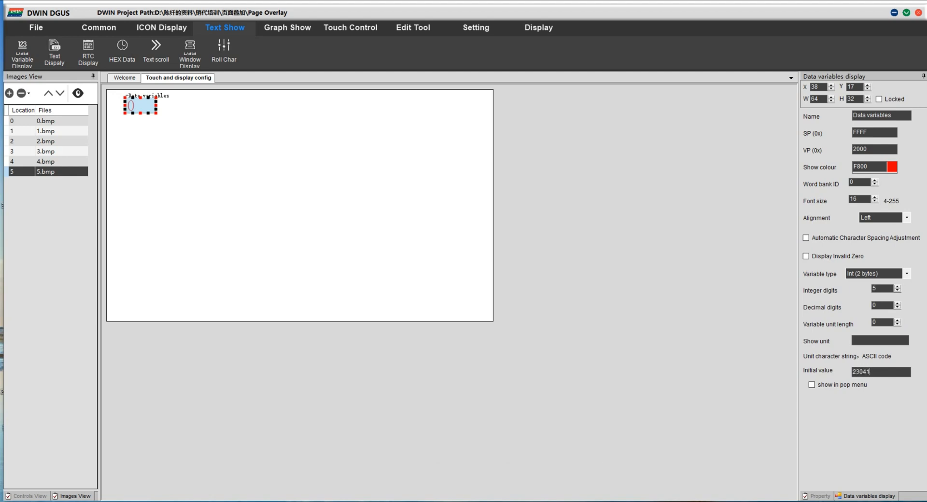
{"action": "mouse_move", "coordinate": [194, 158]}
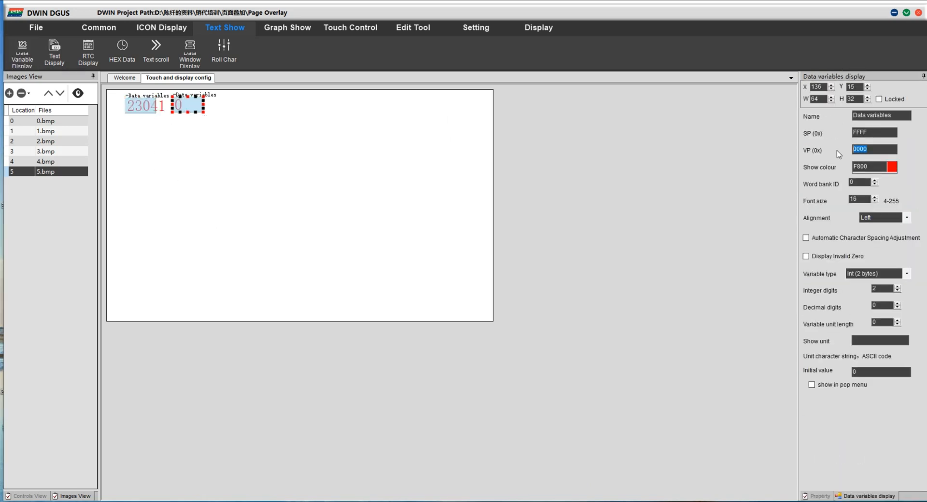
{"action": "type", "text": "2001"}
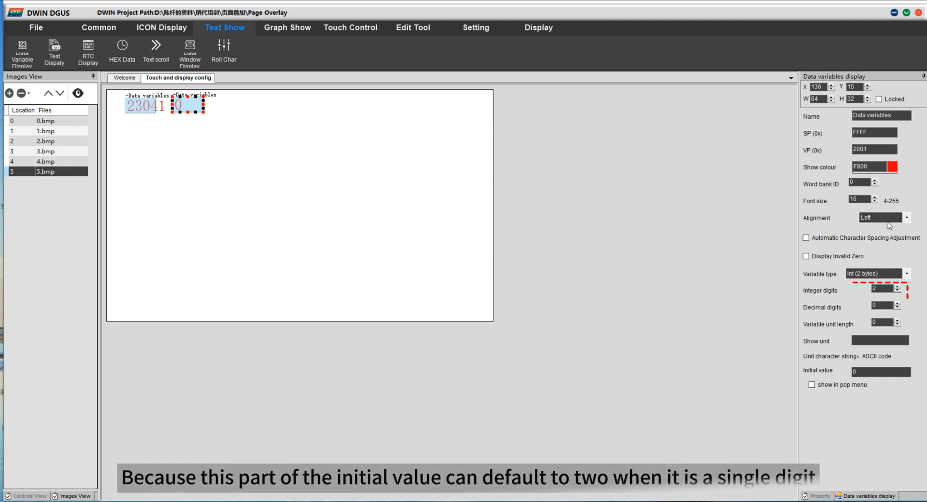
{"action": "left_click", "coordinate": [880, 370]}
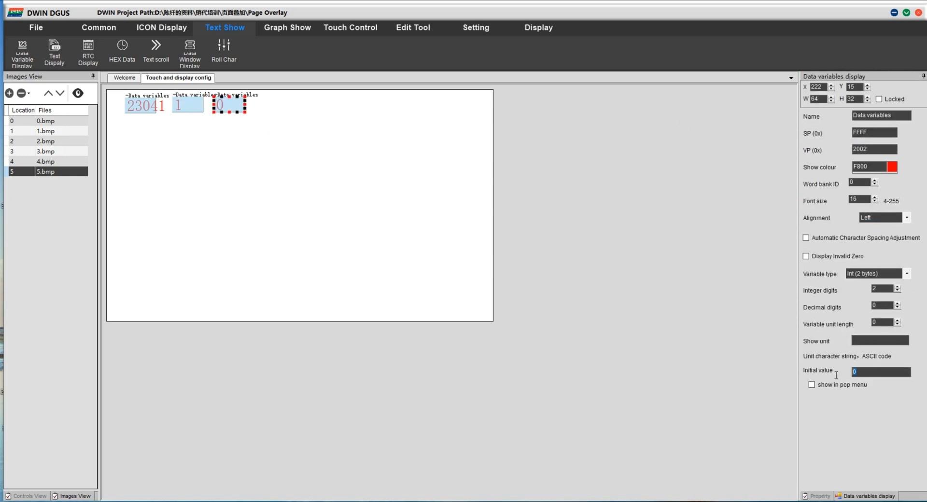
- Set the remaining displays' initial values and add the sixth display, initial value 23040
{"action": "left_click", "coordinate": [227, 103]}
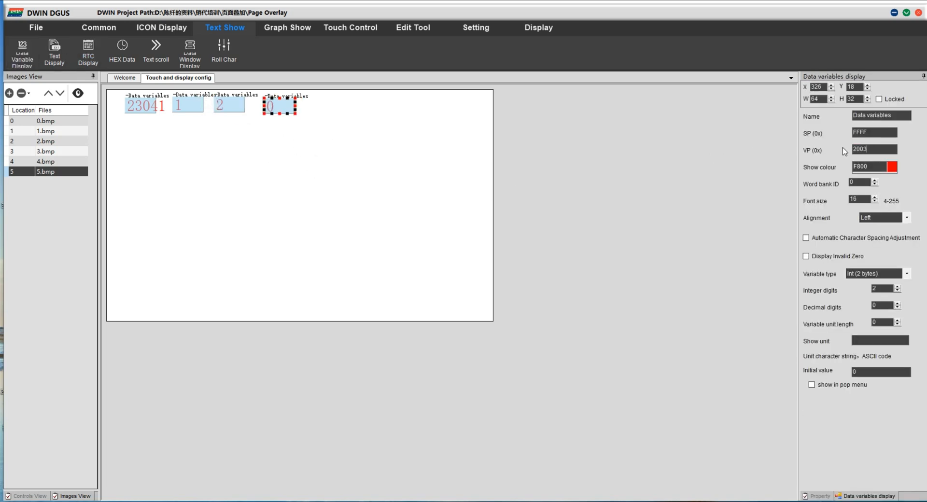
{"action": "type", "text": "3"}
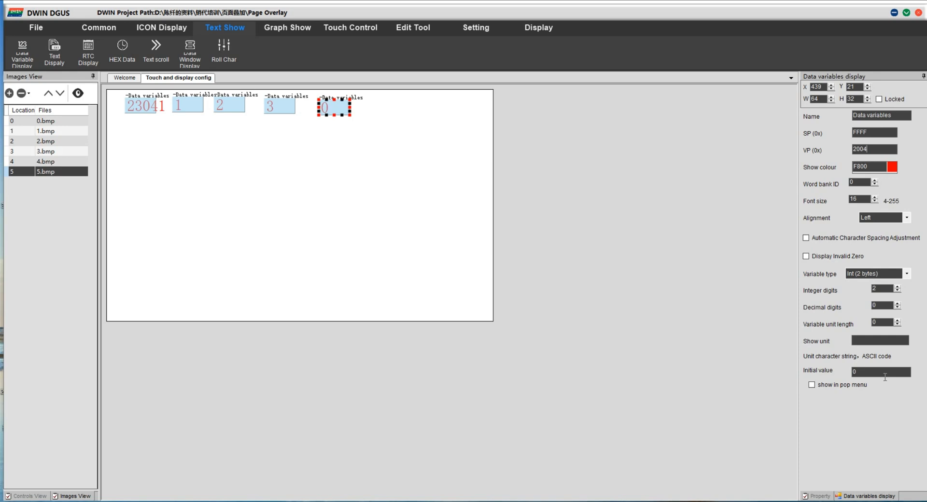
{"action": "type", "text": "4"}
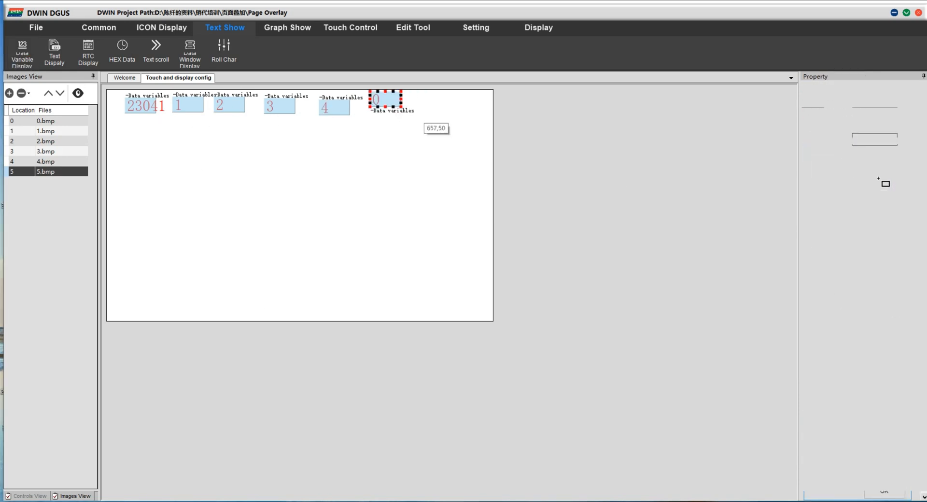
{"action": "left_click", "coordinate": [385, 98]}
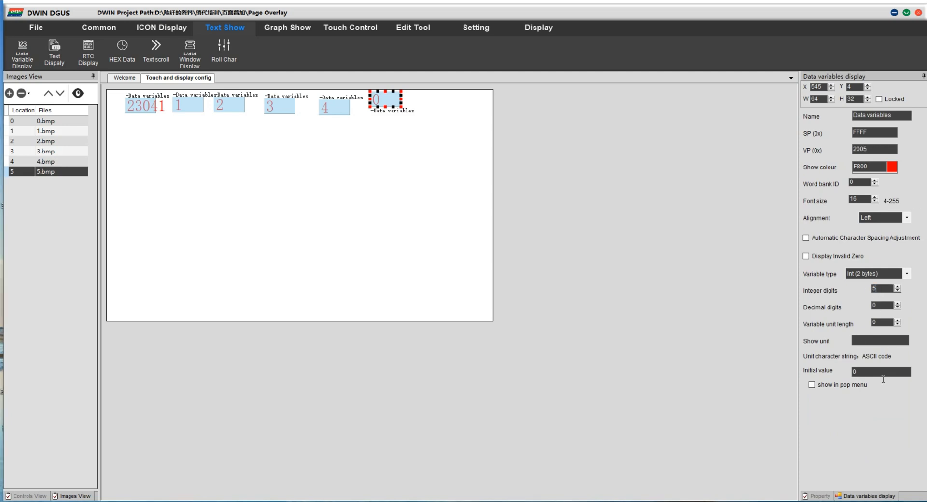
{"action": "type", "text": "23040"}
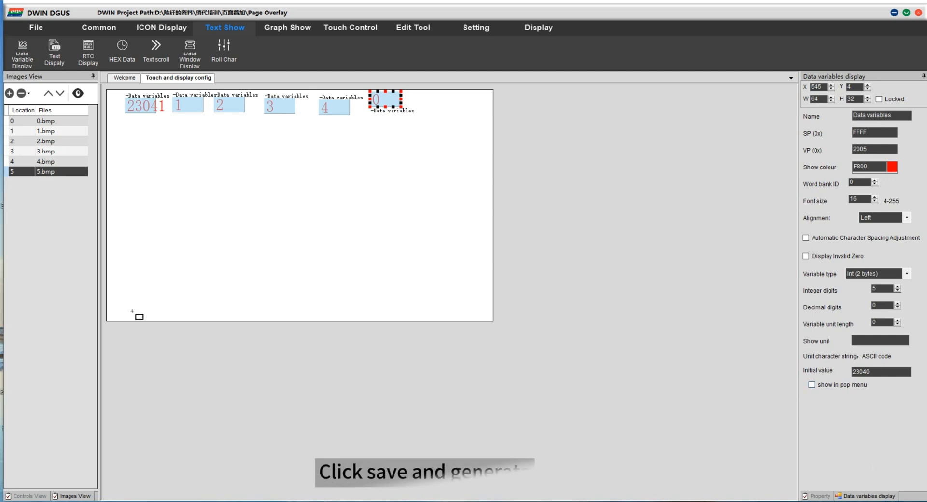
- Save the project and generate the touch, show and config bin download files
{"action": "left_click", "coordinate": [35, 27]}
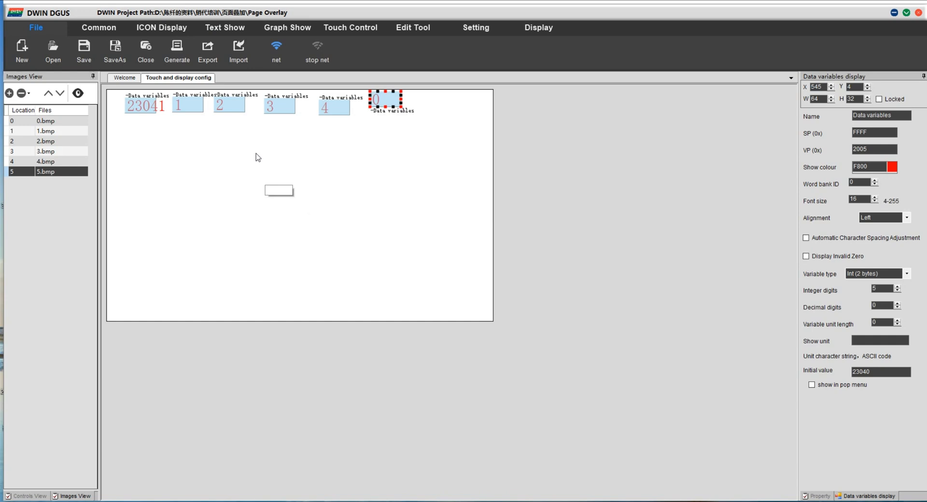
{"action": "left_click", "coordinate": [176, 52]}
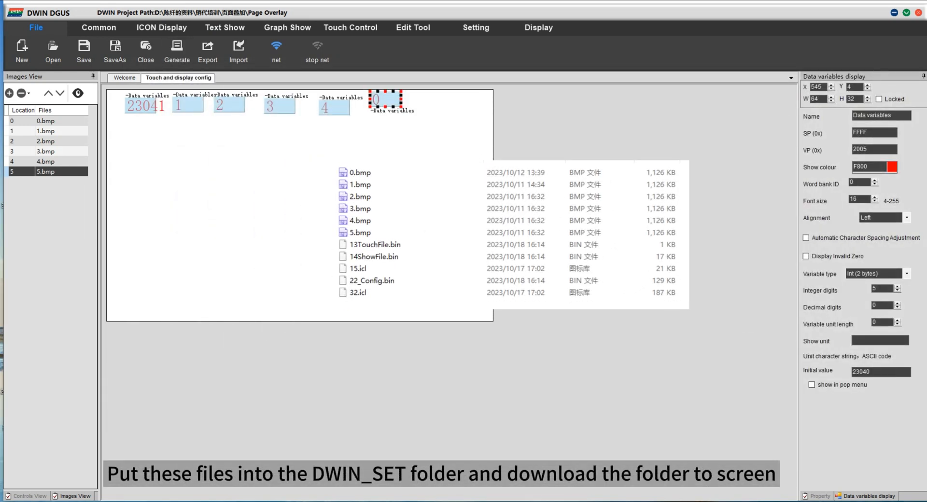